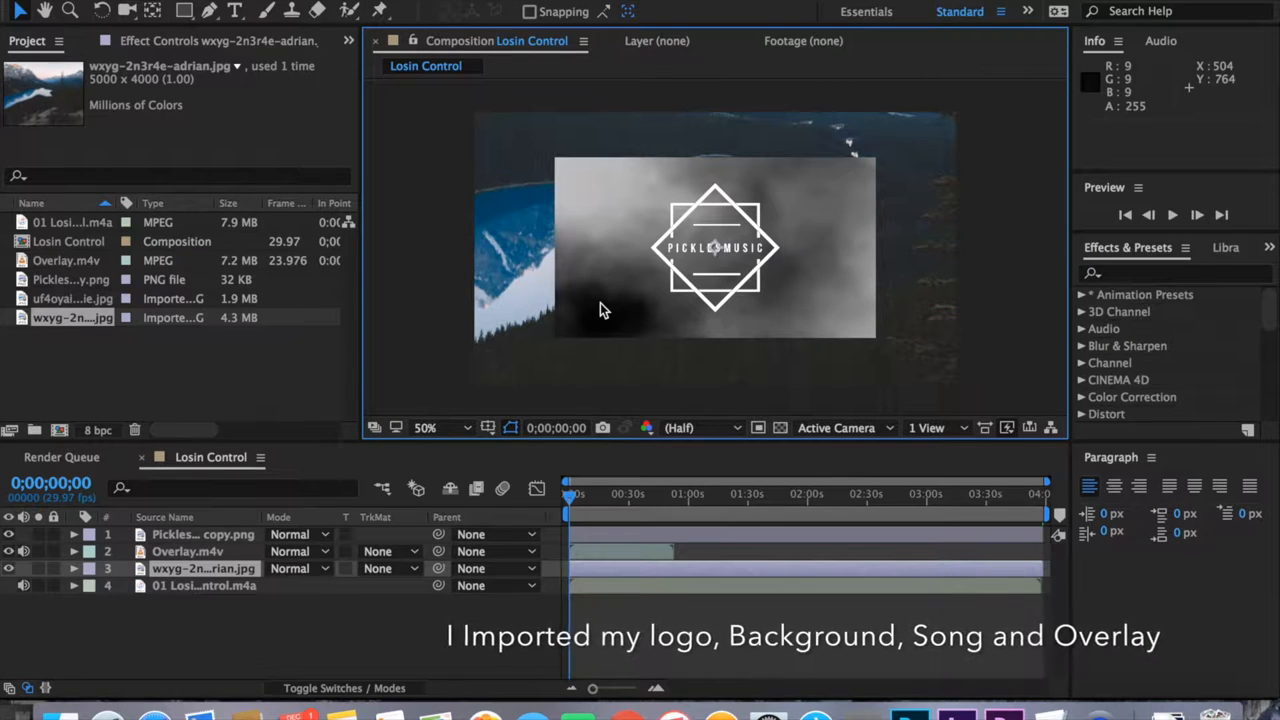
Lower the Overlay.m4v layer's opacity to 13% and scrub back to the start to preview
{"action": "left_click", "coordinate": [188, 552]}
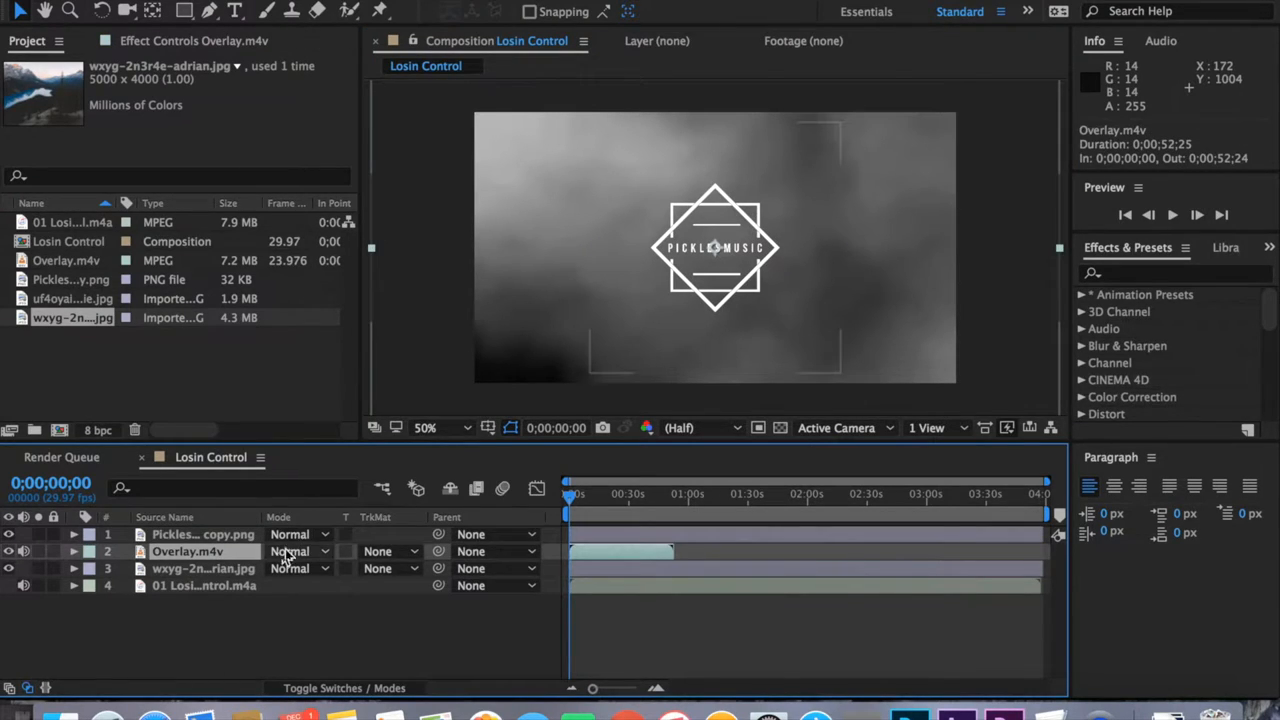
{"action": "key", "text": "t"}
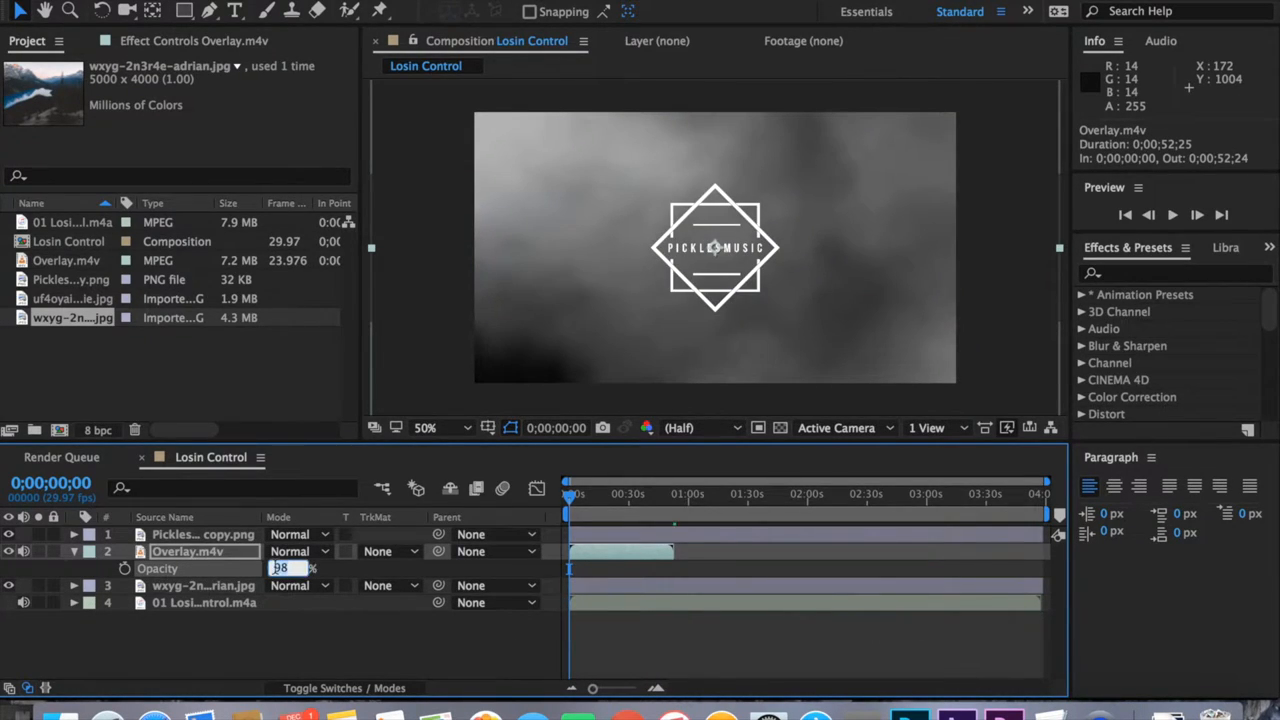
{"action": "type", "text": "13%"}
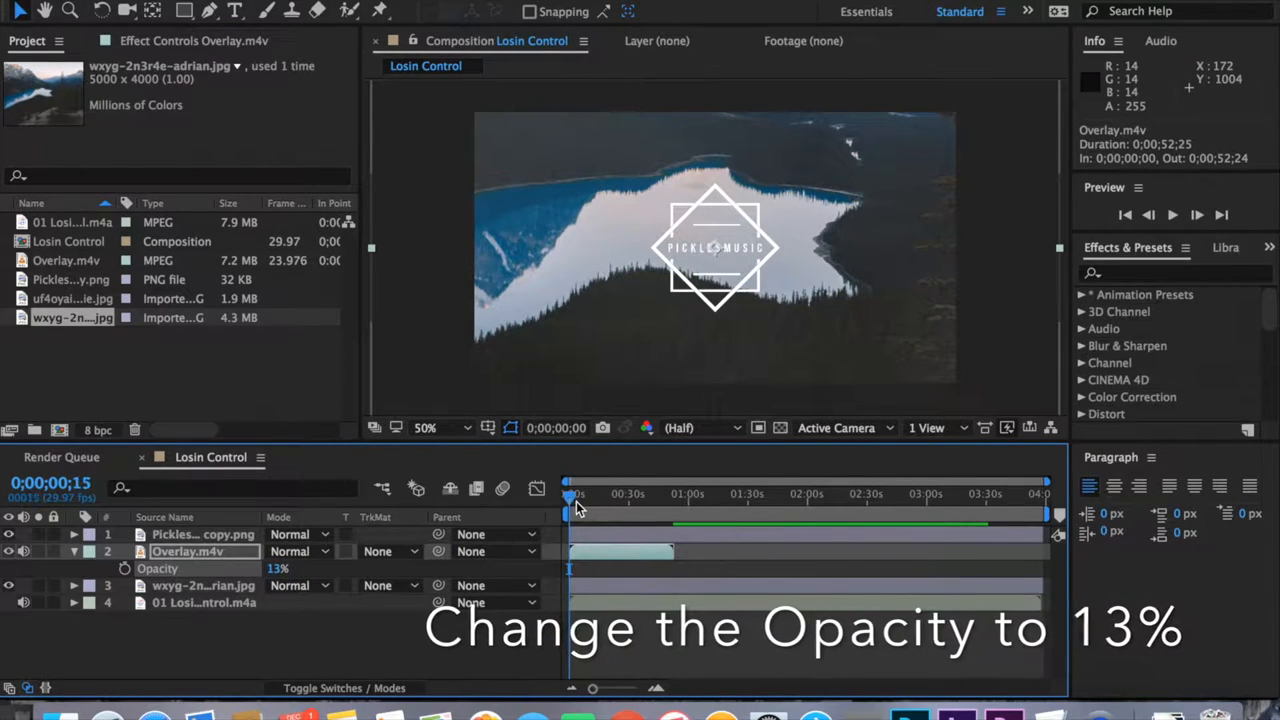
{"action": "left_click_drag", "start_coordinate": [576, 496], "coordinate": [616, 496]}
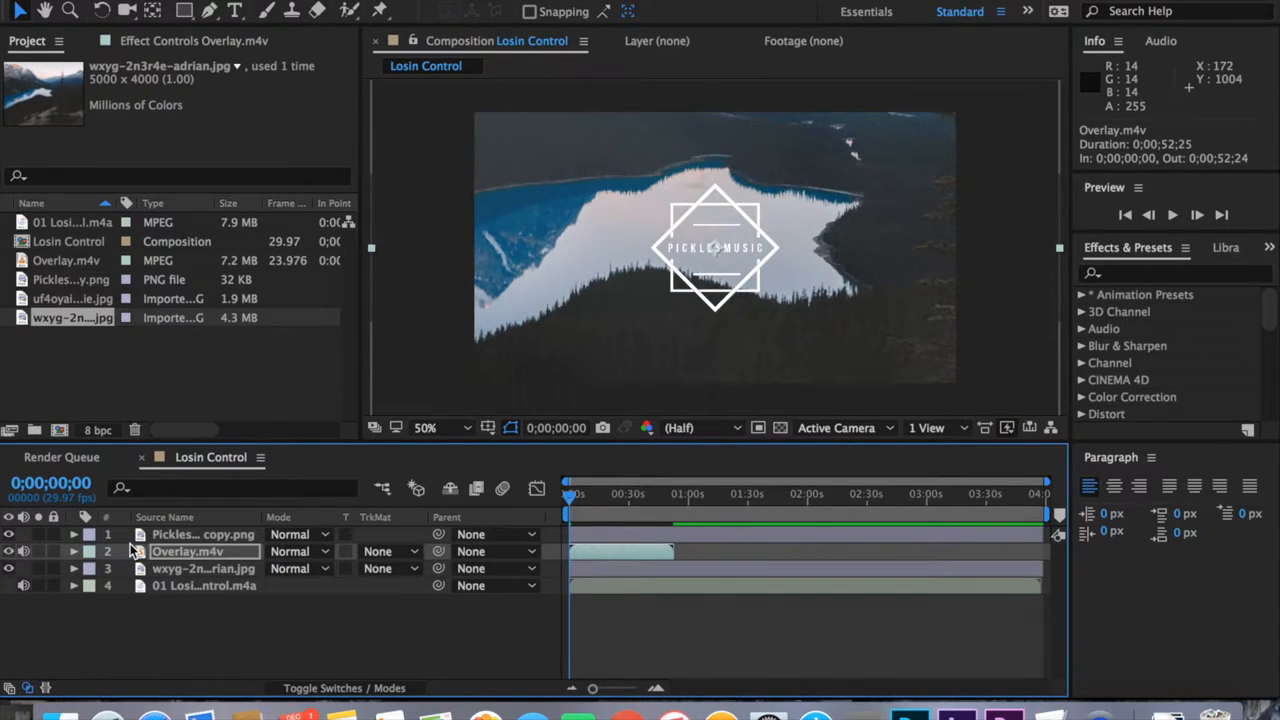
{"action": "left_click", "coordinate": [204, 568]}
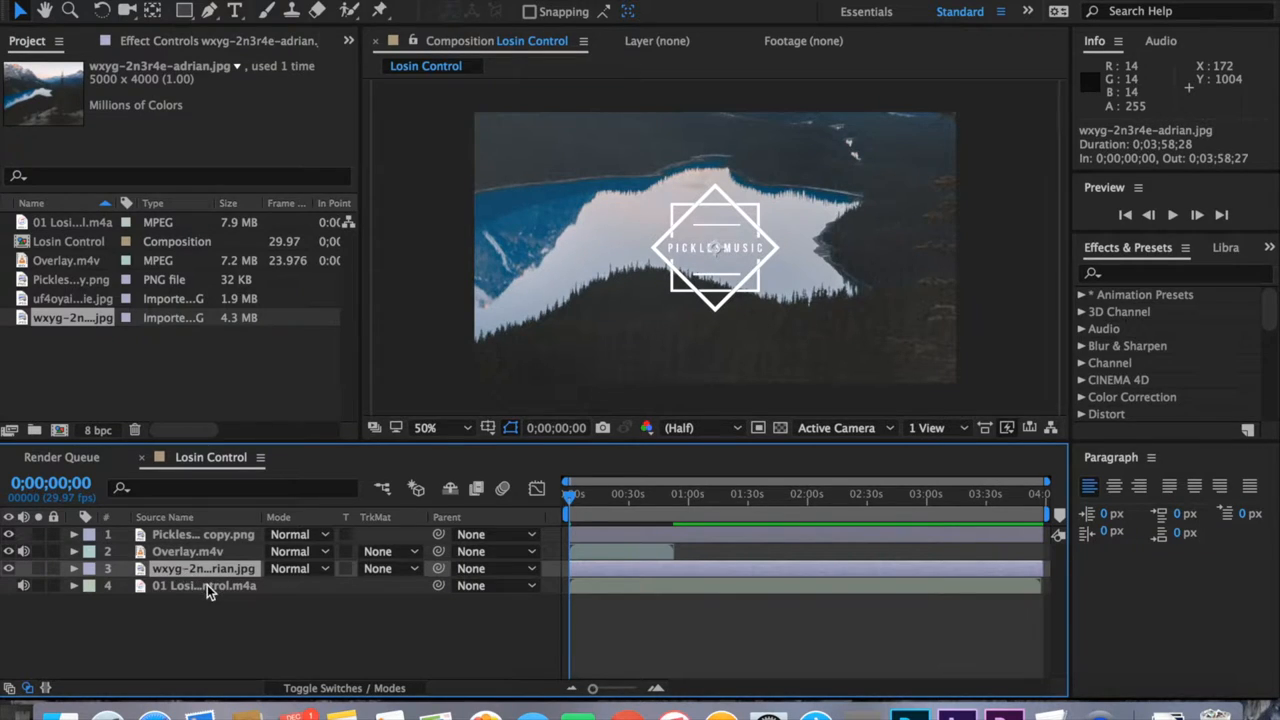
{"action": "left_click", "coordinate": [204, 534]}
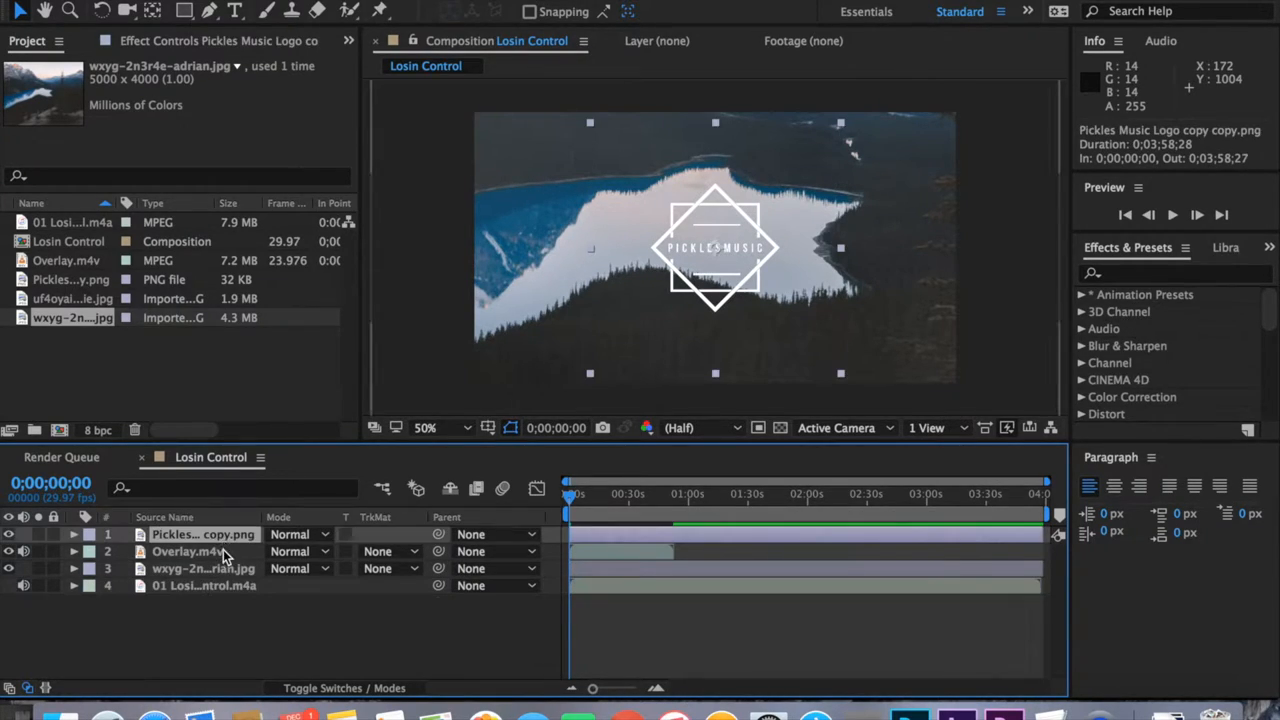
{"action": "left_click", "coordinate": [204, 568]}
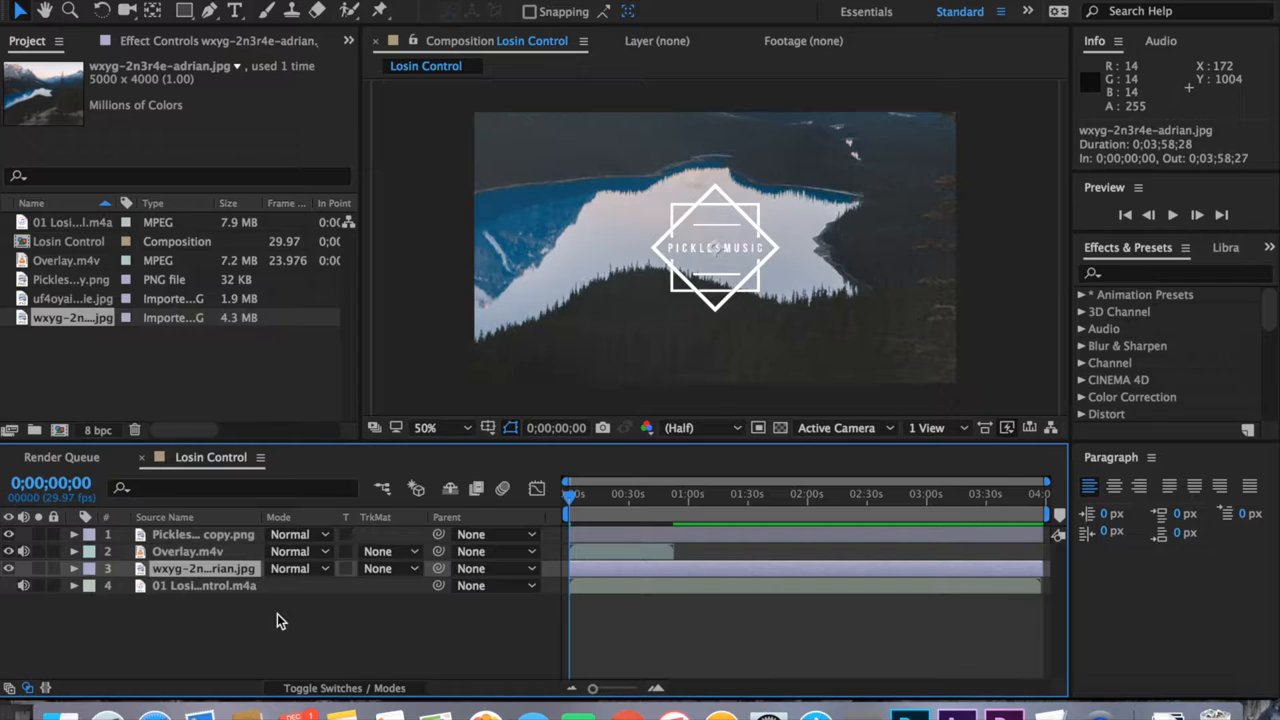
Add a new white full-frame solid named 'Audio Spectrum' to the composition
{"action": "right_click", "coordinate": [280, 620]}
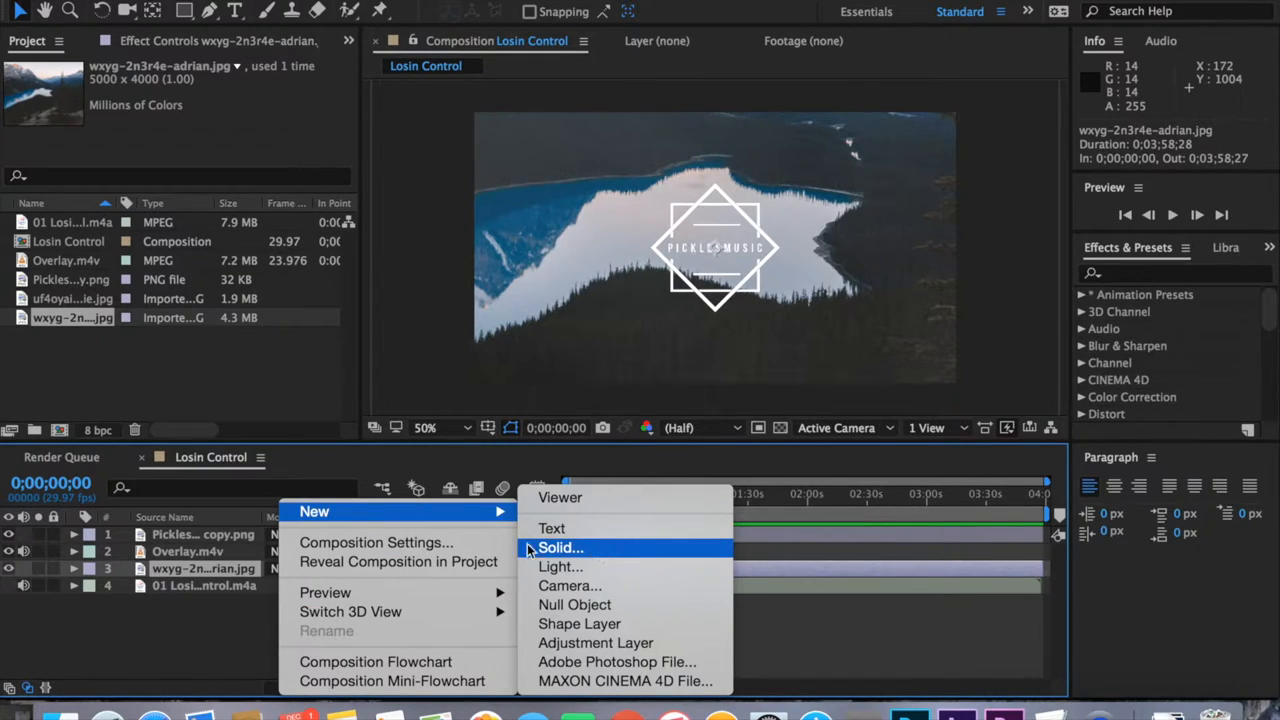
{"action": "left_click", "coordinate": [560, 548]}
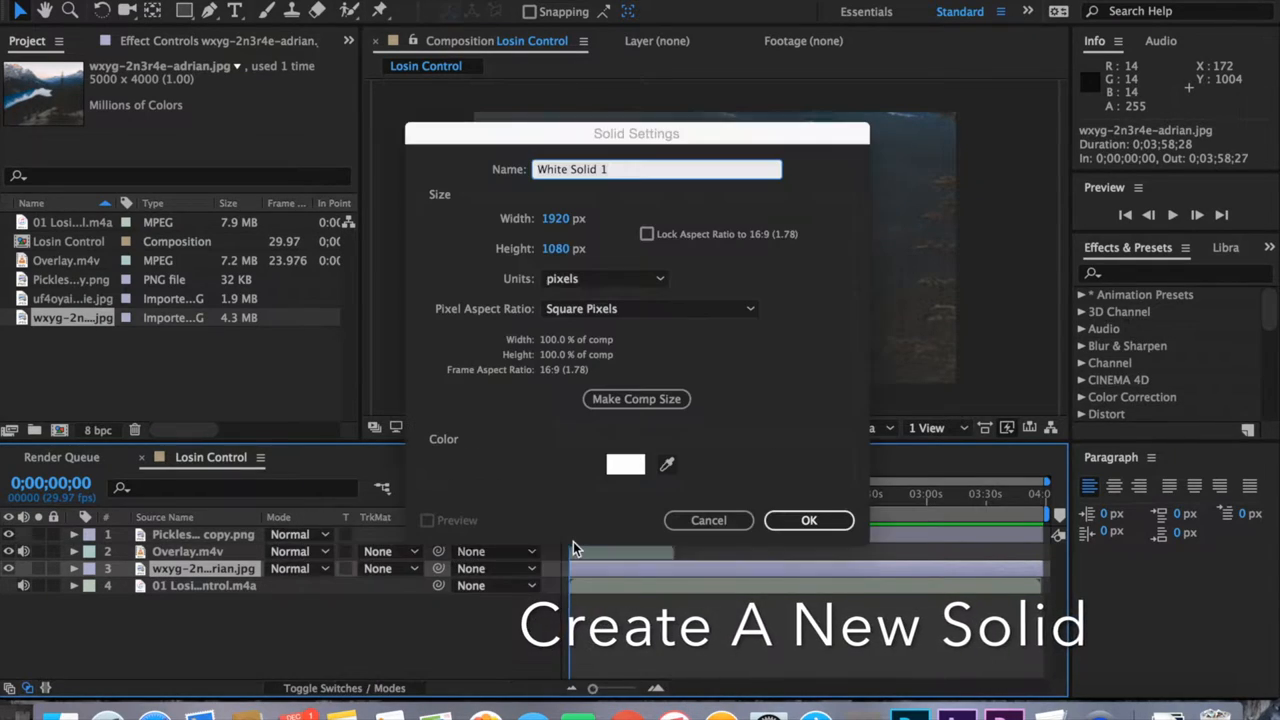
{"action": "type", "text": "A"}
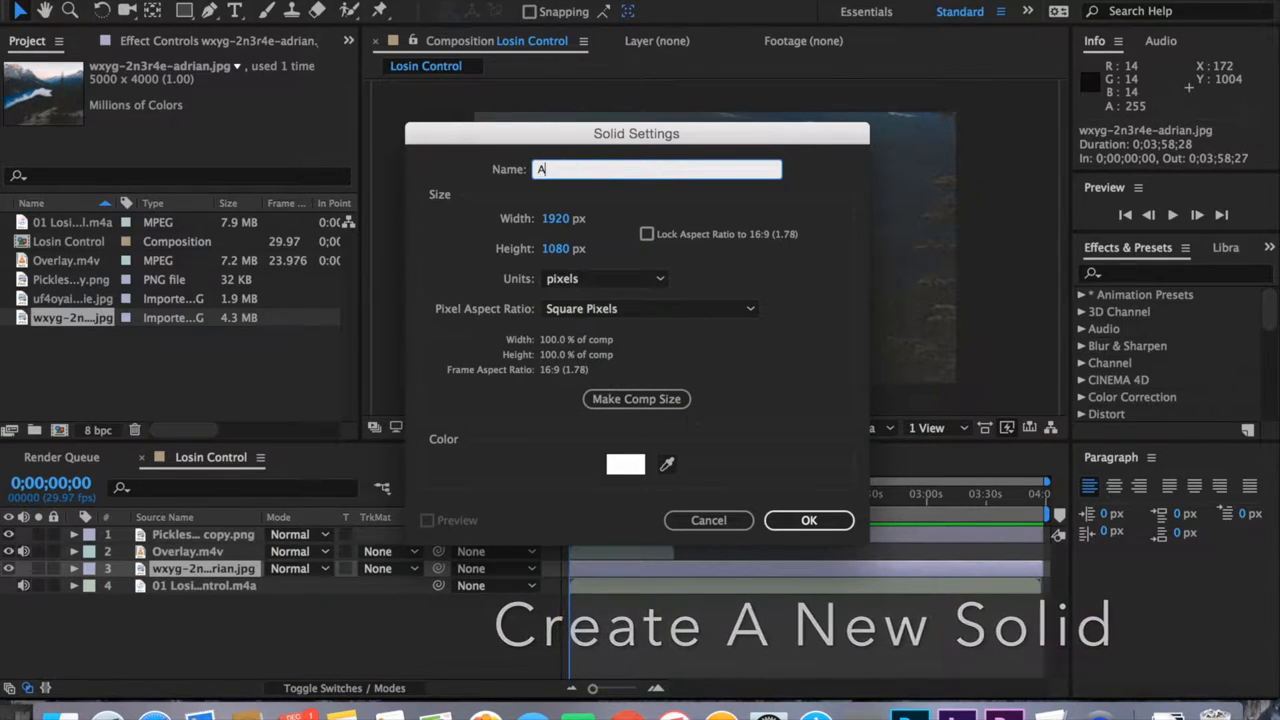
{"action": "type", "text": "udio S"}
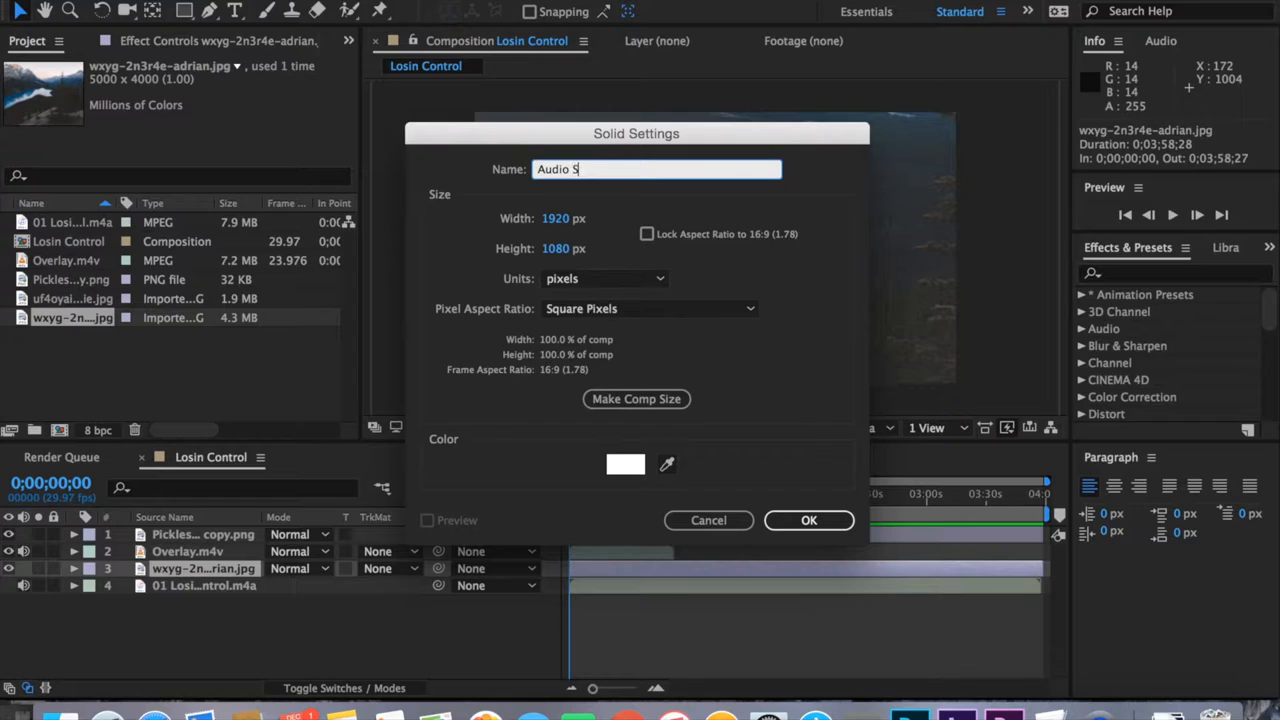
{"action": "type", "text": "pectrum"}
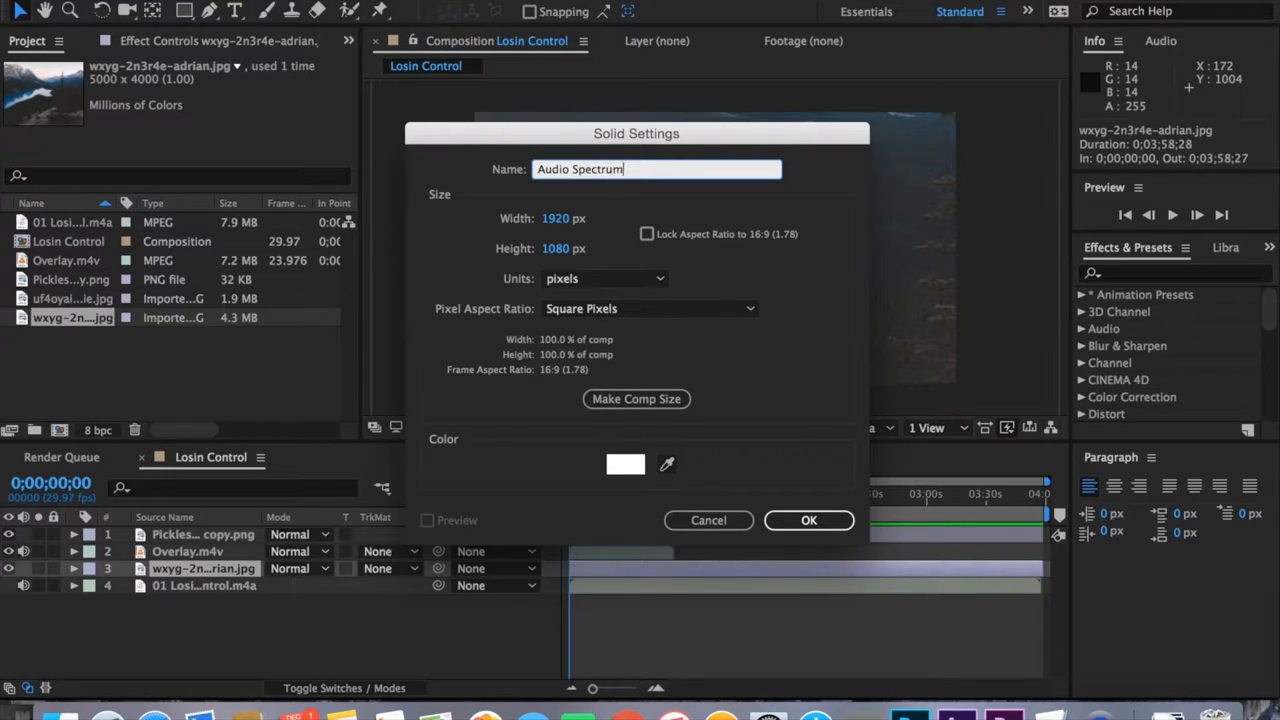
{"action": "left_click", "coordinate": [808, 520]}
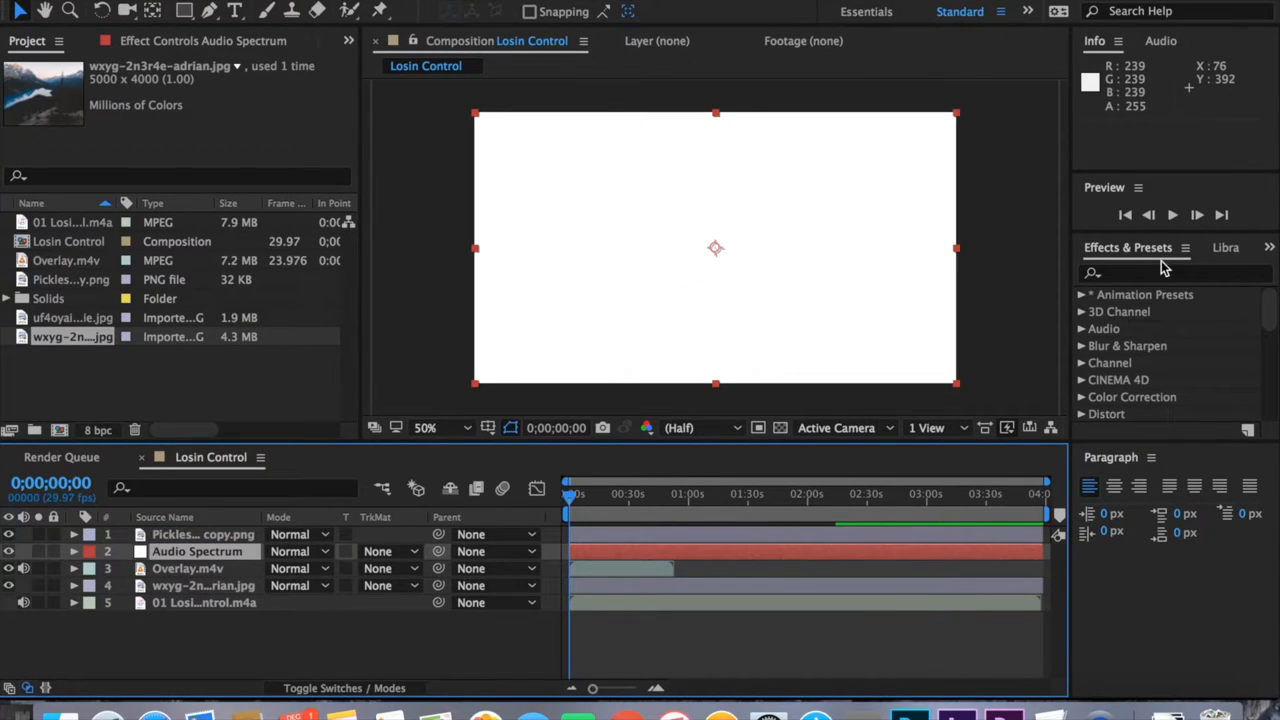
Apply the Audio Spectrum effect to the solid, using the song layer as its audio source
{"action": "type", "text": "audio"}
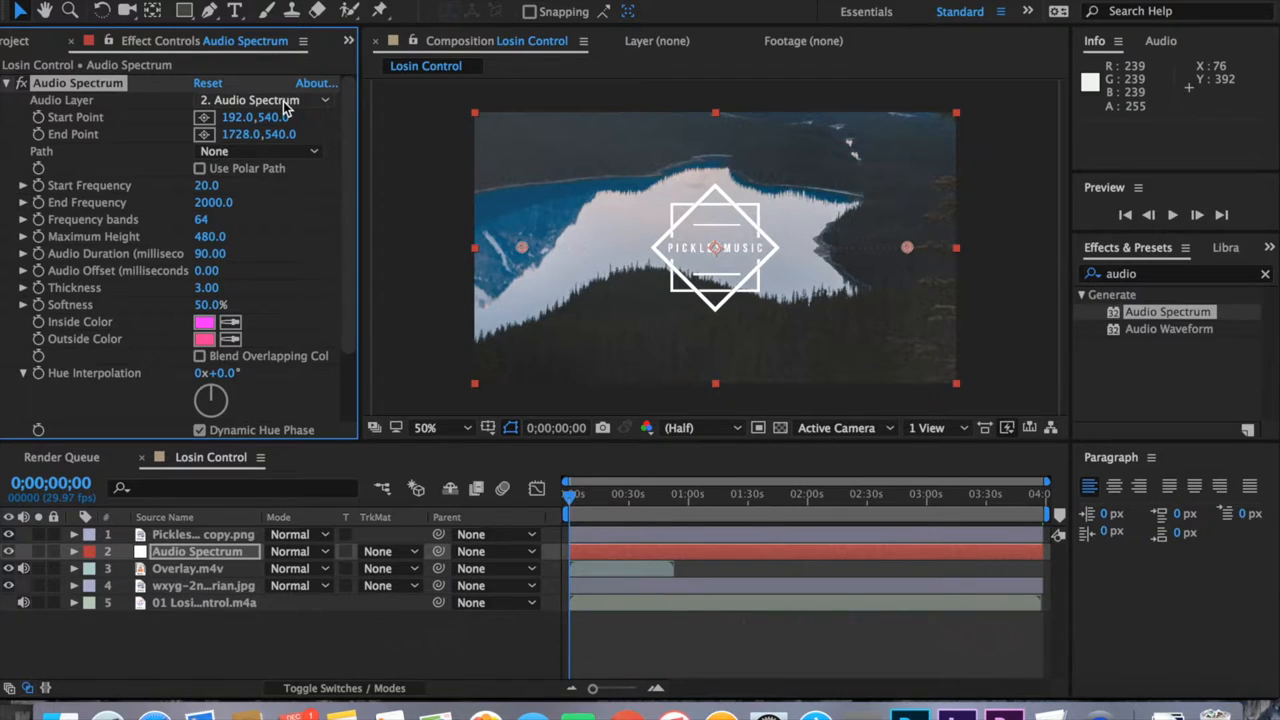
{"action": "left_click", "coordinate": [264, 100]}
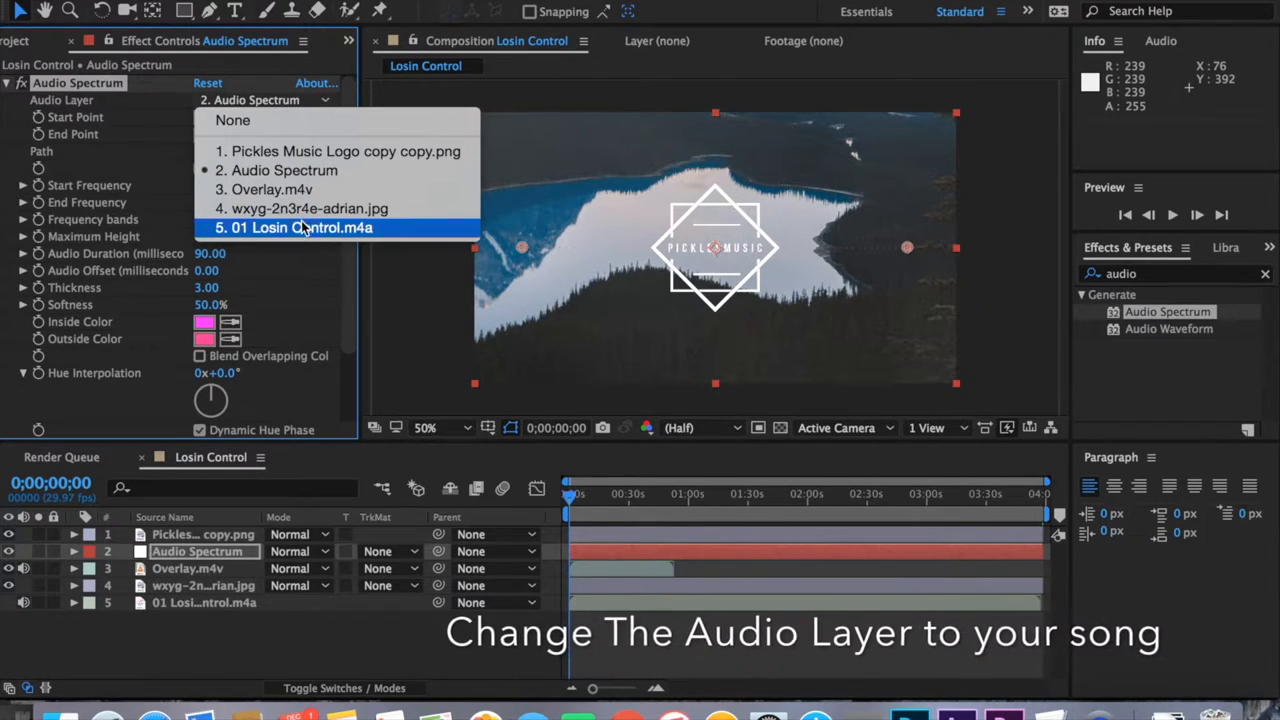
{"action": "left_click", "coordinate": [302, 228]}
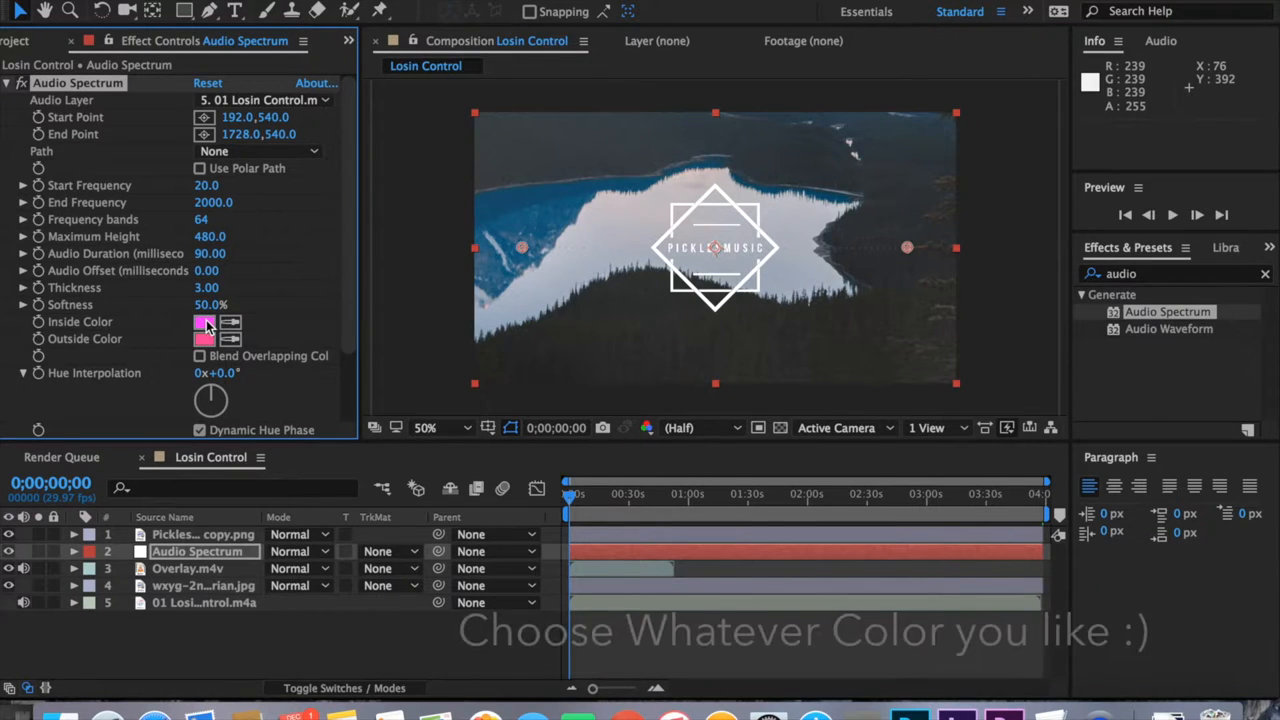
Give the spectrum a near-white inside color and begin adjusting the next color setting
{"action": "left_click", "coordinate": [204, 322]}
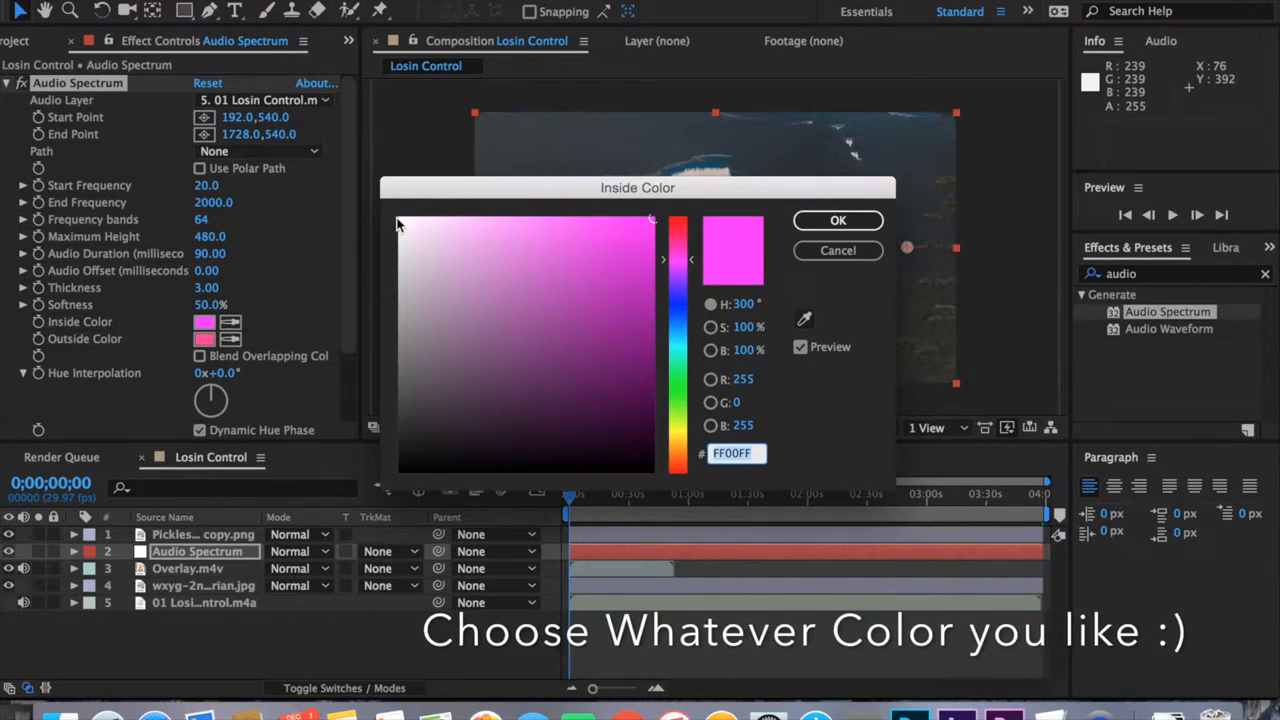
{"action": "left_click", "coordinate": [400, 220]}
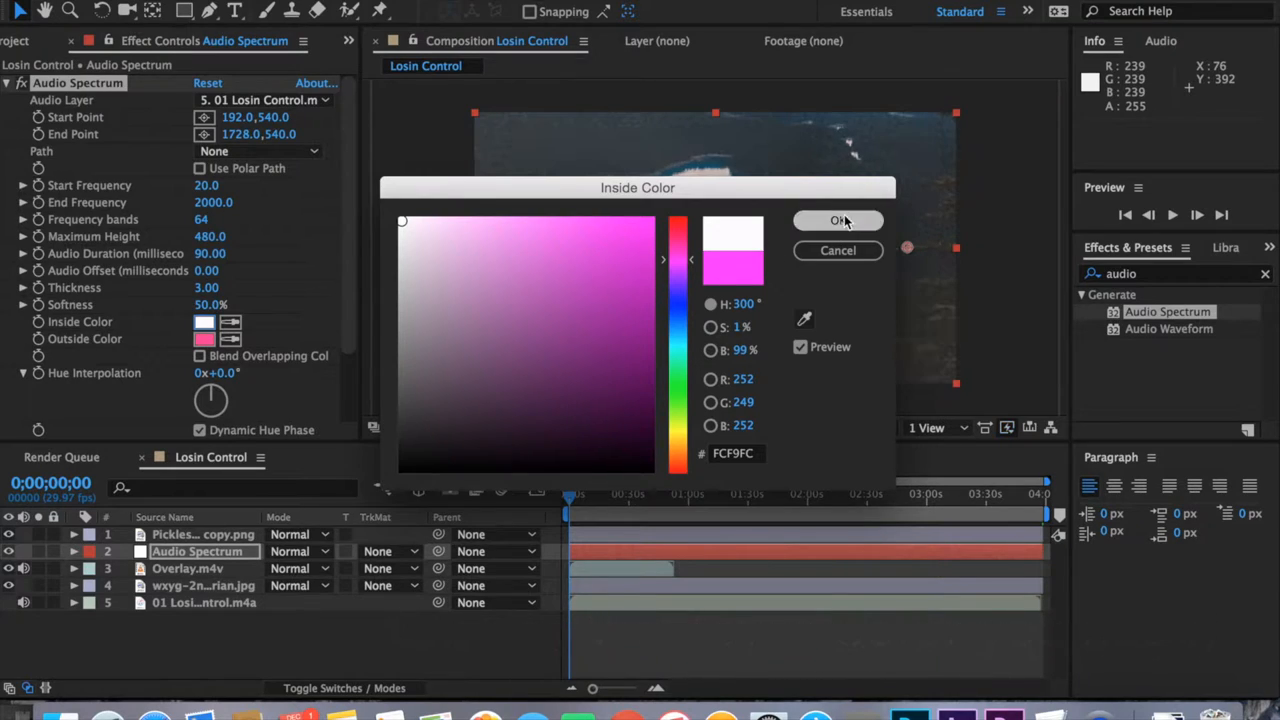
{"action": "left_click", "coordinate": [838, 220]}
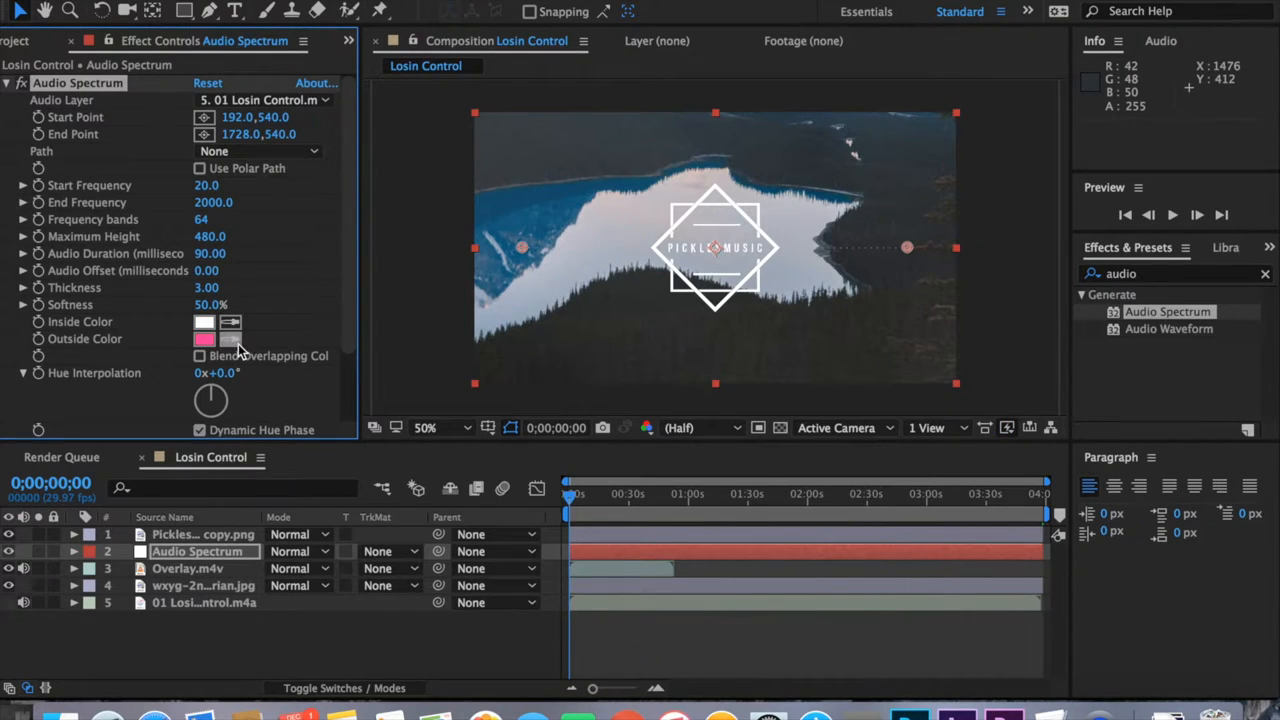
{"action": "left_click", "coordinate": [204, 338]}
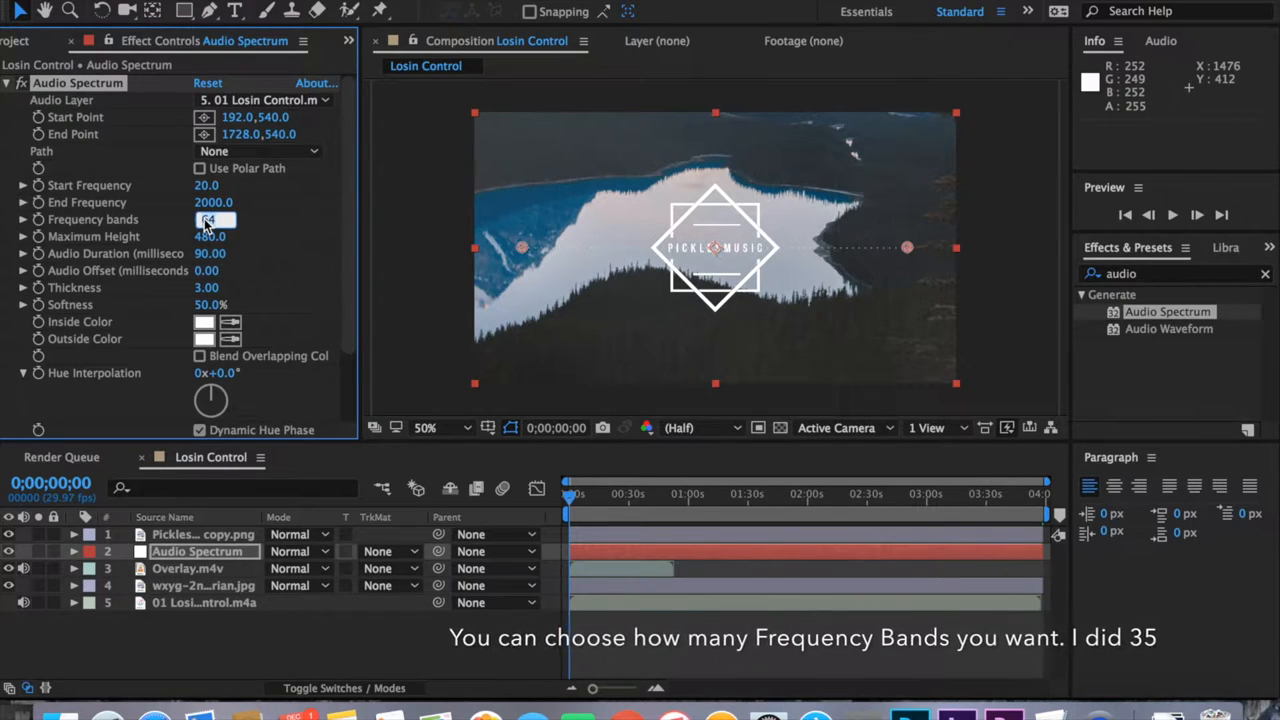
Set the spectrum to 35 frequency bands with a thickness of 8
{"action": "type", "text": "35"}
{"action": "left_click", "coordinate": [212, 236]}
{"action": "type", "text": "800"}
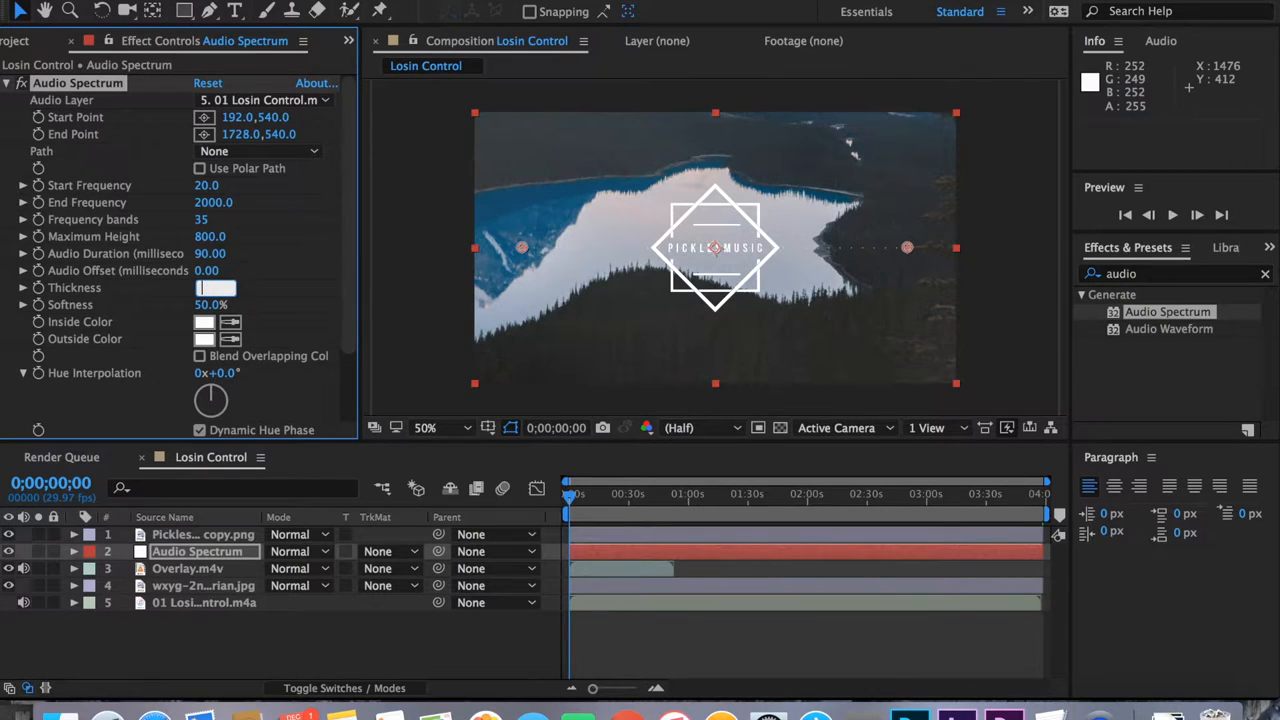
{"action": "type", "text": "8.00"}
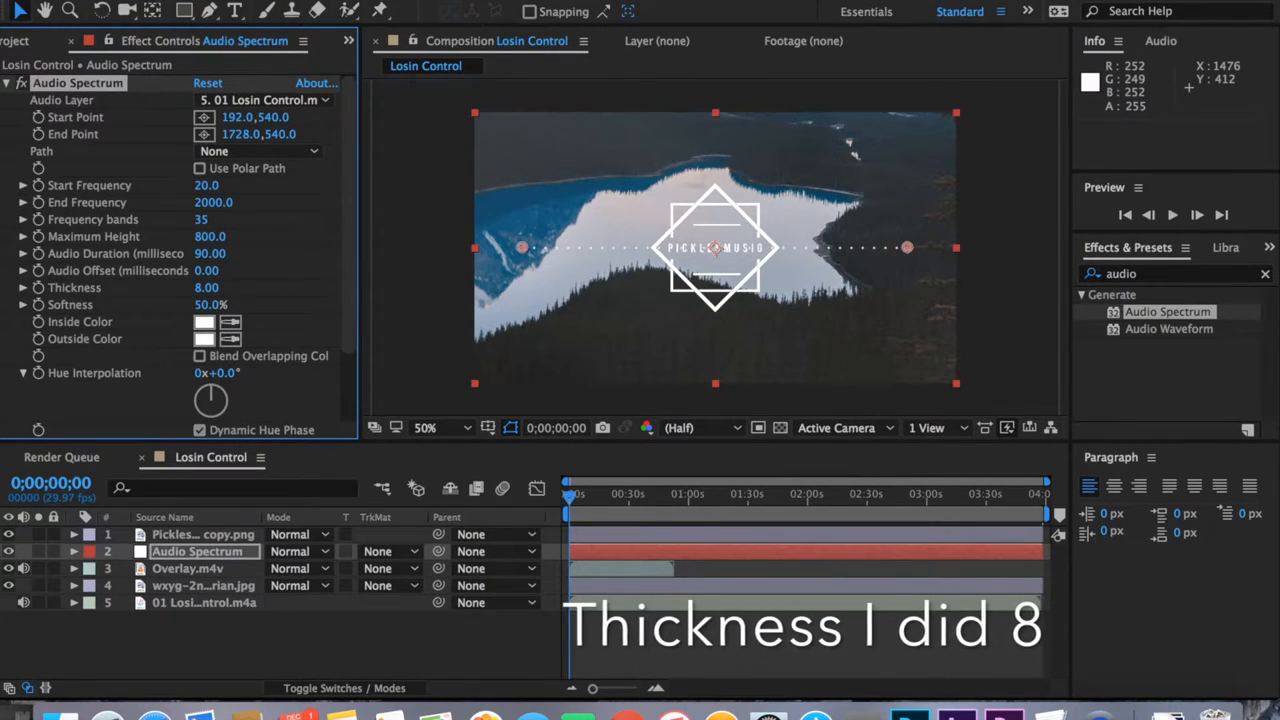
{"action": "mouse_move", "coordinate": [478, 252]}
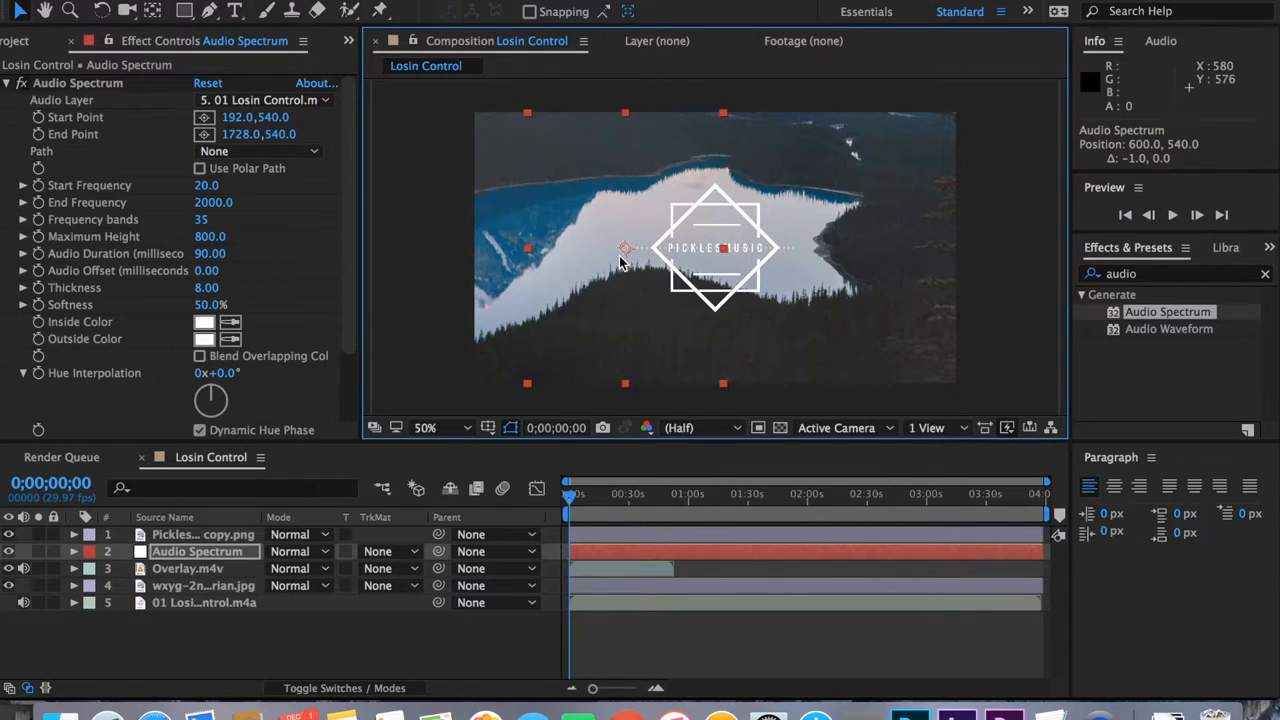
Shift the spectrum bars left so they run from the left edge up to the logo
{"action": "left_click_drag", "start_coordinate": [624, 248], "coordinate": [616, 248]}
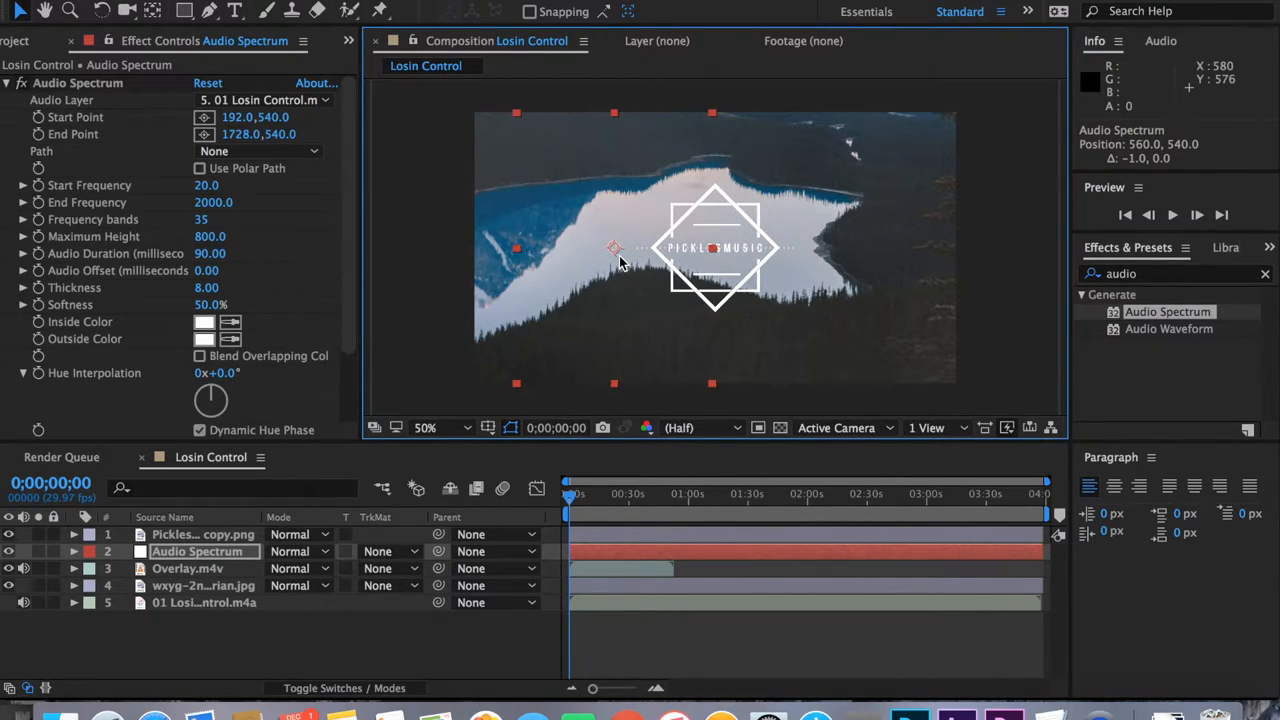
{"action": "left_click_drag", "start_coordinate": [614, 248], "coordinate": [602, 248]}
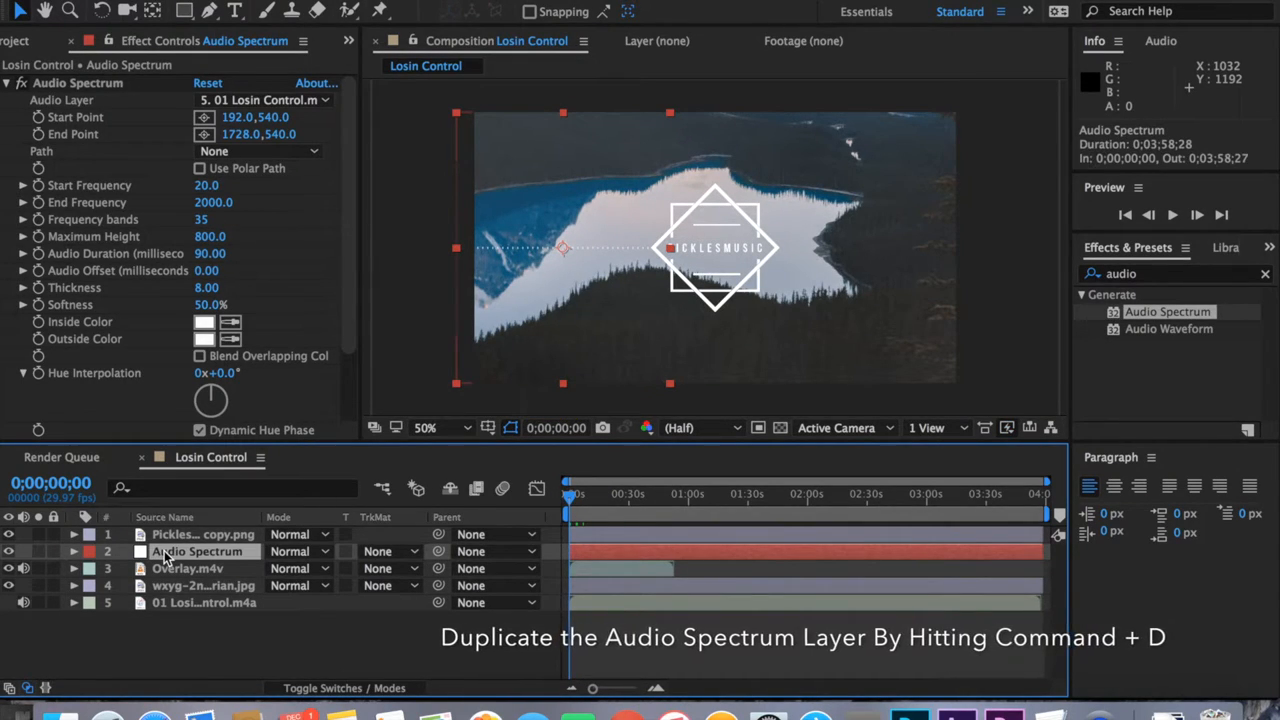
Duplicate the Audio Spectrum layer and move the copy's bars to the right side of the logo
{"action": "key", "text": "cmd+d"}
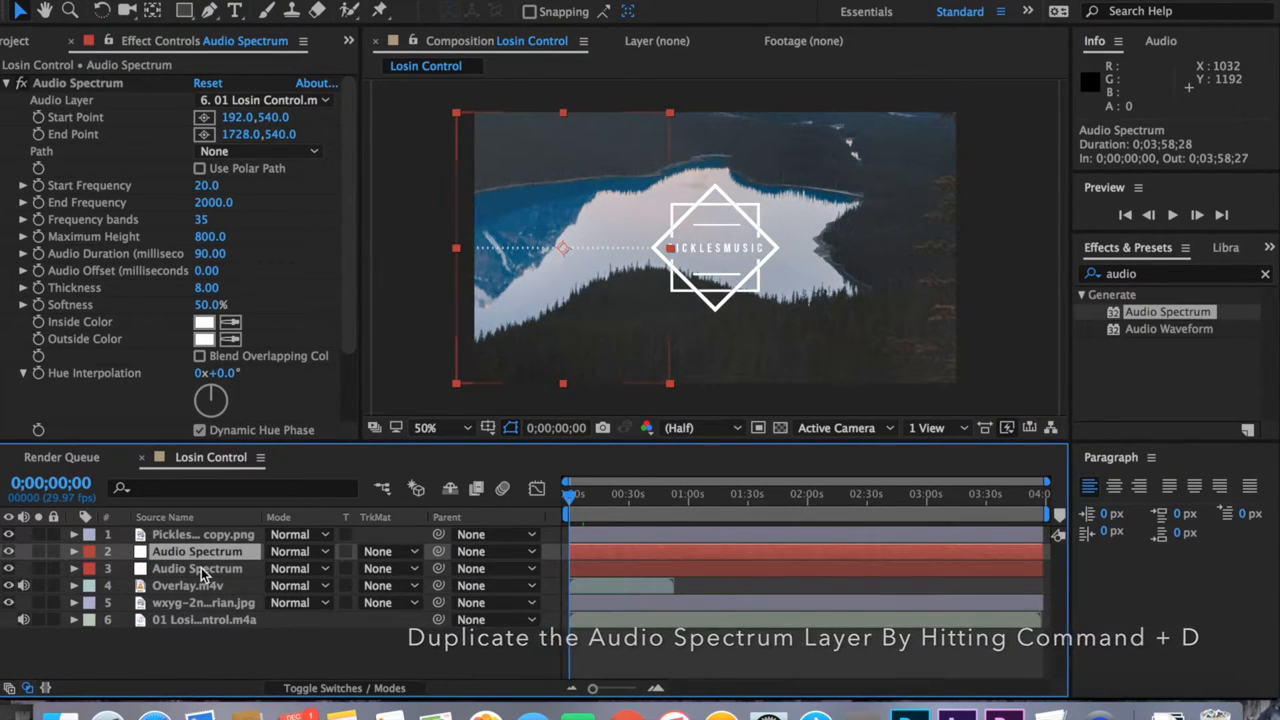
{"action": "key", "text": "cmd+d"}
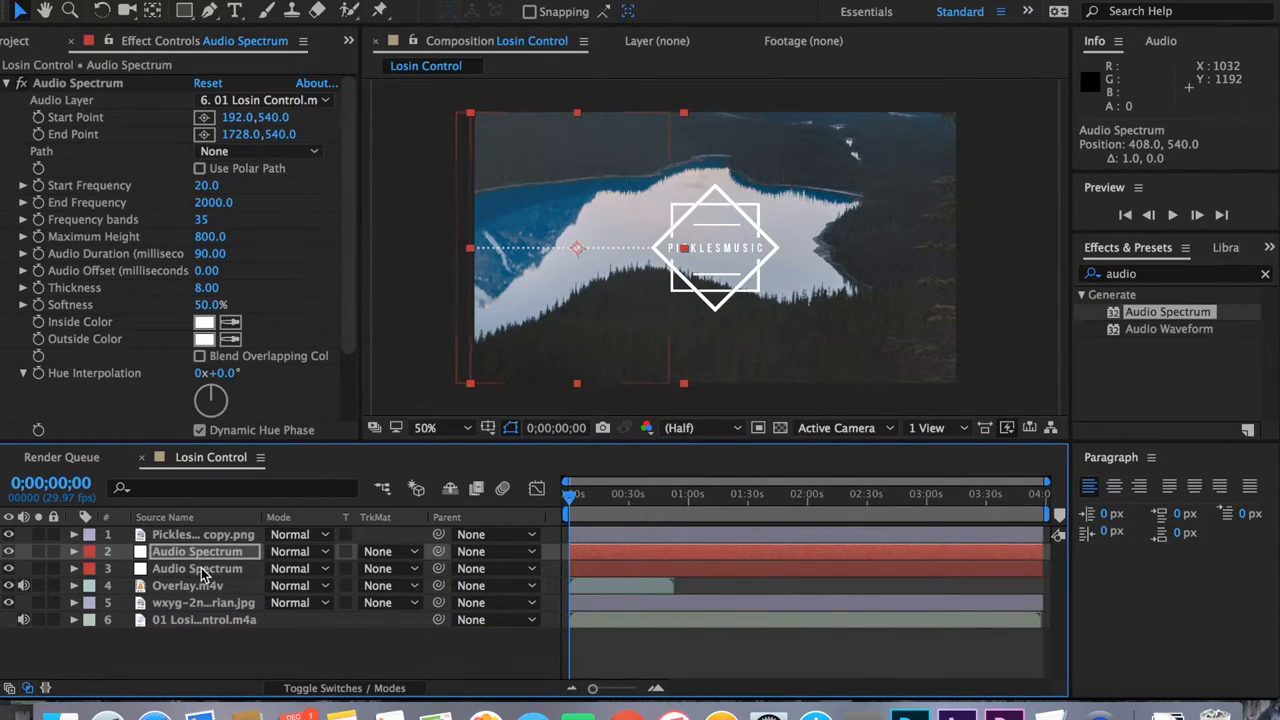
{"action": "left_click_drag", "start_coordinate": [576, 248], "coordinate": [588, 248]}
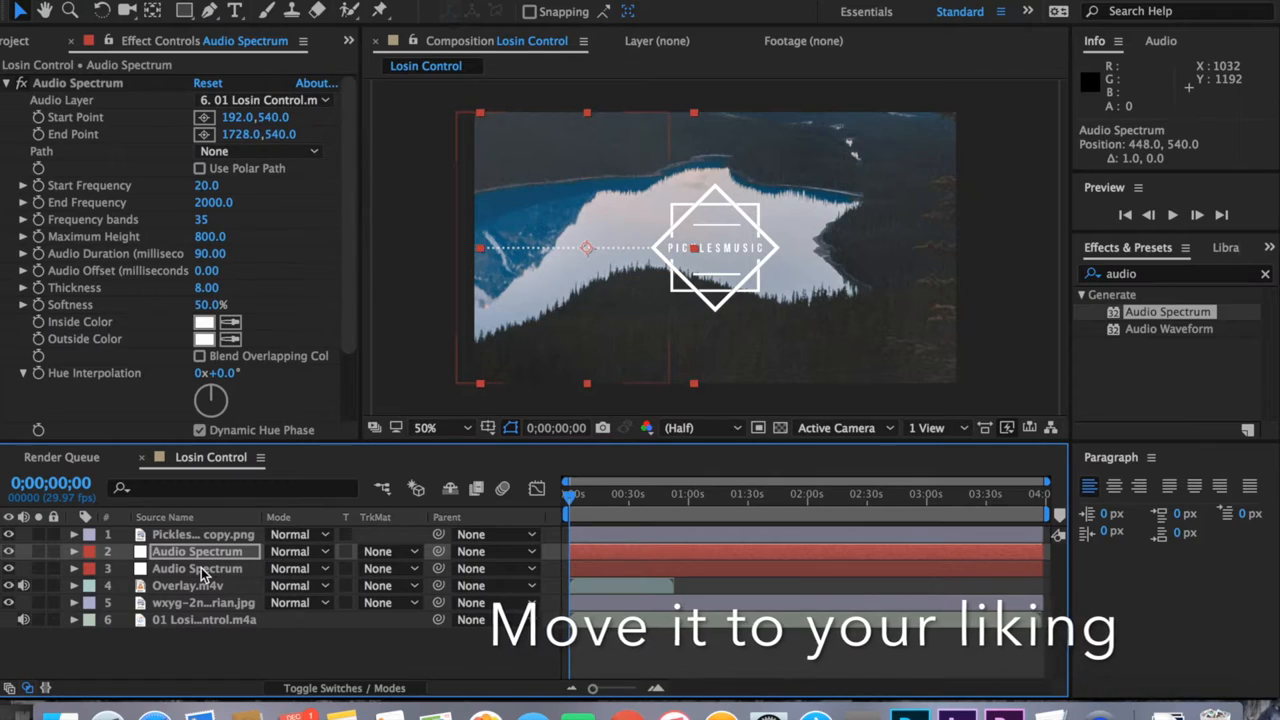
{"action": "left_click_drag", "start_coordinate": [588, 248], "coordinate": [598, 248]}
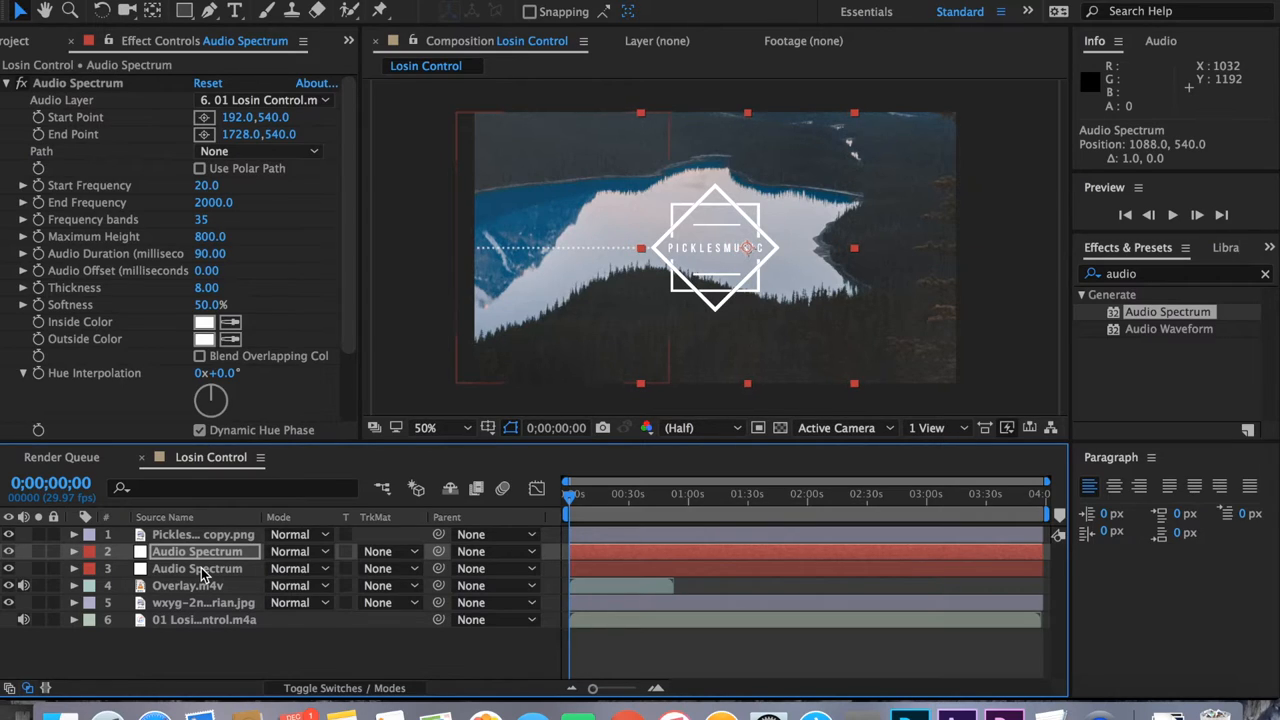
{"action": "left_click_drag", "start_coordinate": [748, 248], "coordinate": [756, 248]}
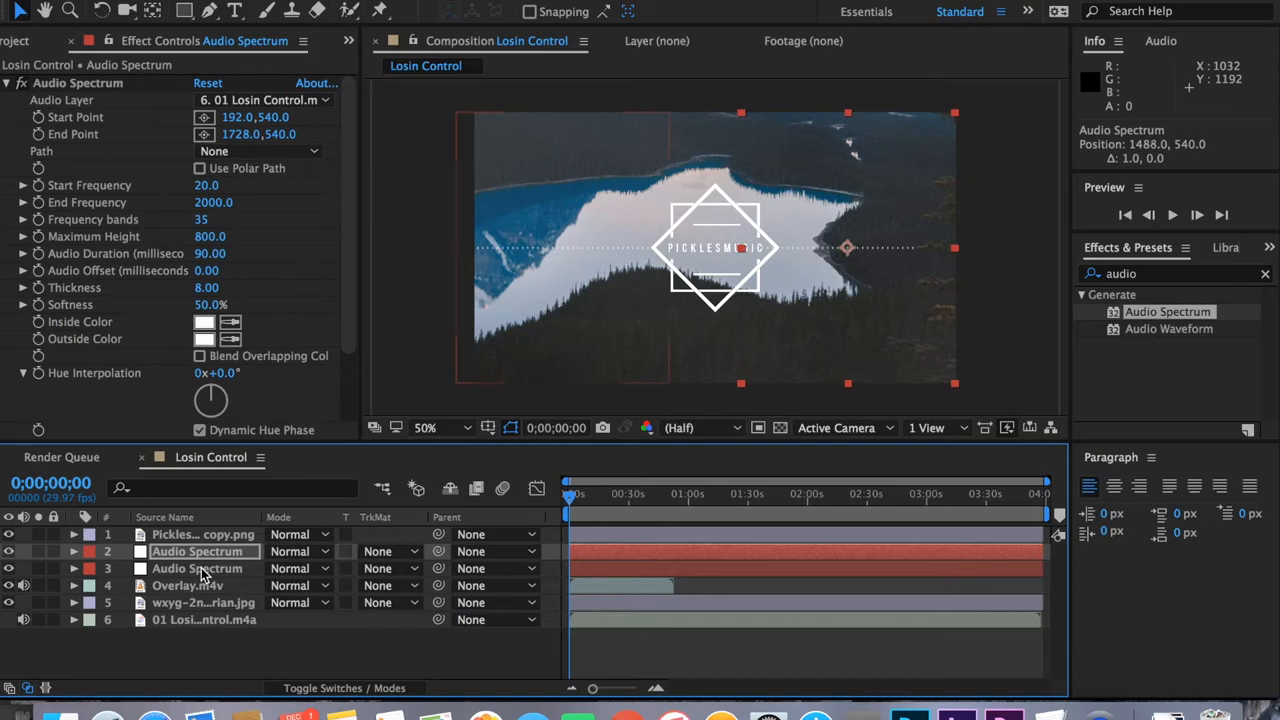
{"action": "left_click_drag", "start_coordinate": [848, 248], "coordinate": [852, 248]}
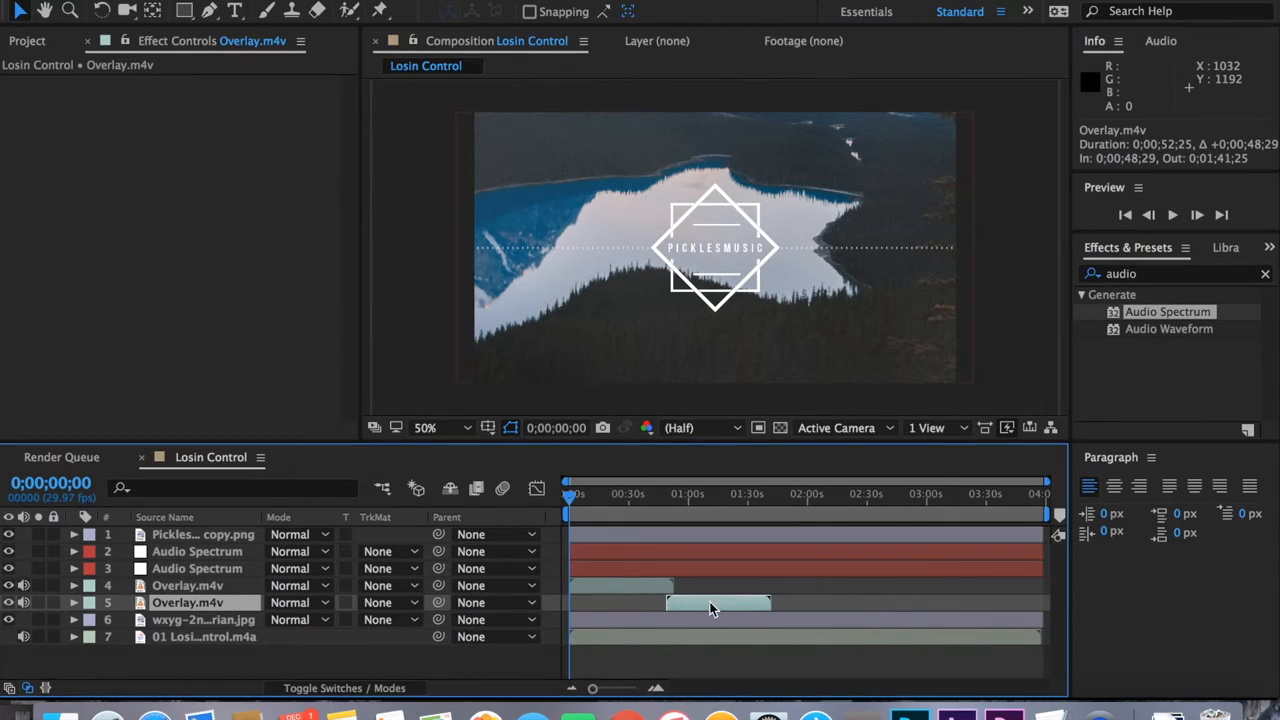
Duplicate the Overlay.m4v layer to build the staggered overlay sequence
{"action": "key", "text": "cmd+d"}
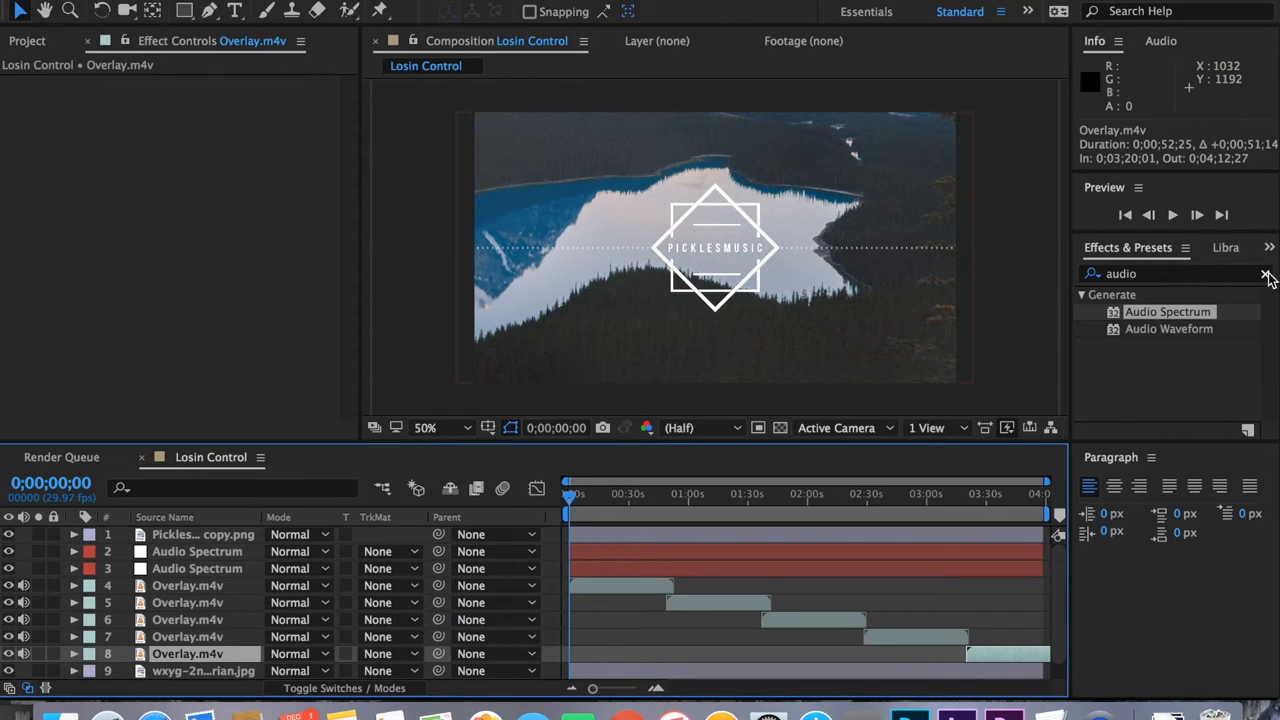
Search Effects & Presets for 'wi' and scroll to the Wiggle - position behaviour preset
{"action": "left_click", "coordinate": [1268, 272]}
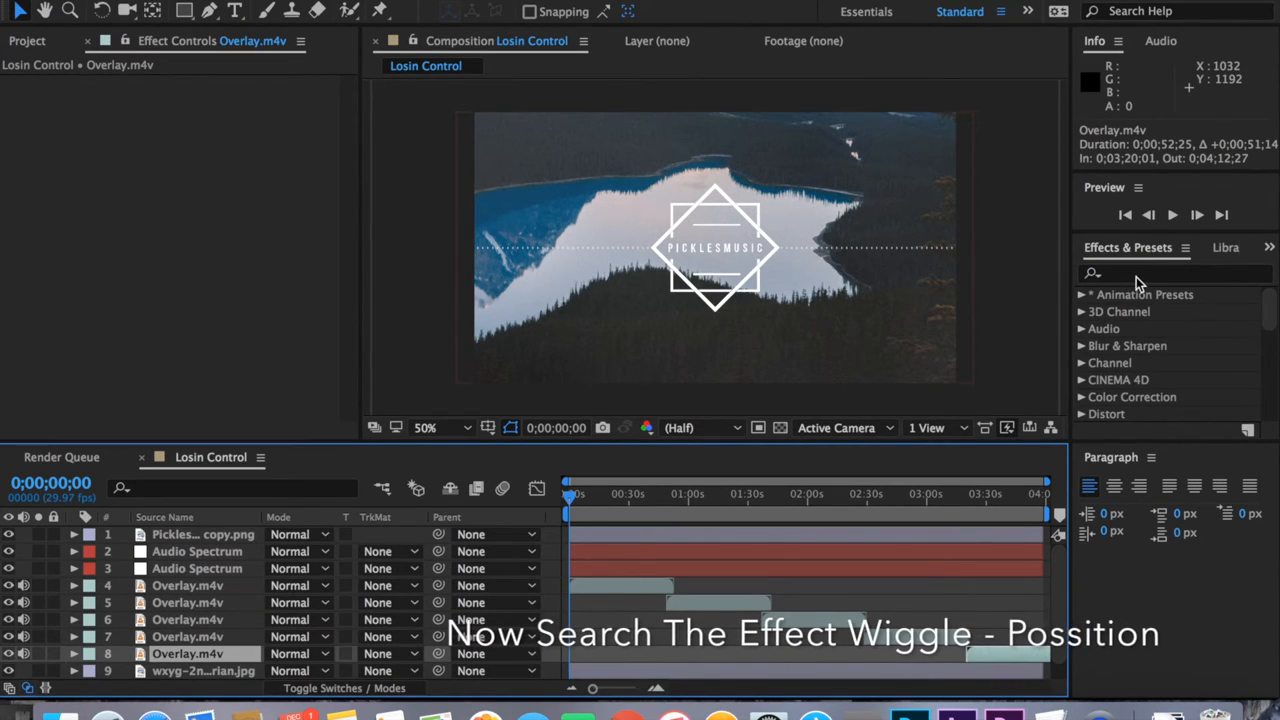
{"action": "type", "text": "wi"}
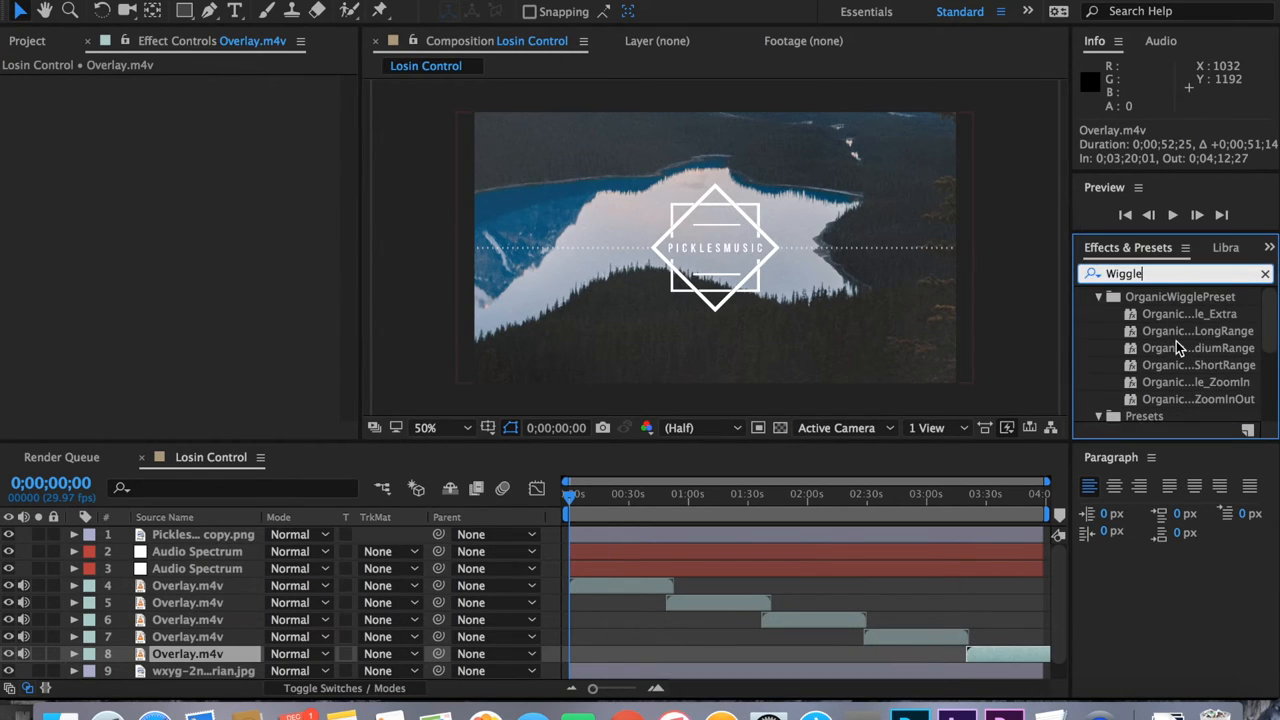
{"action": "scroll", "scroll_direction": "down", "scroll_amount": 3}
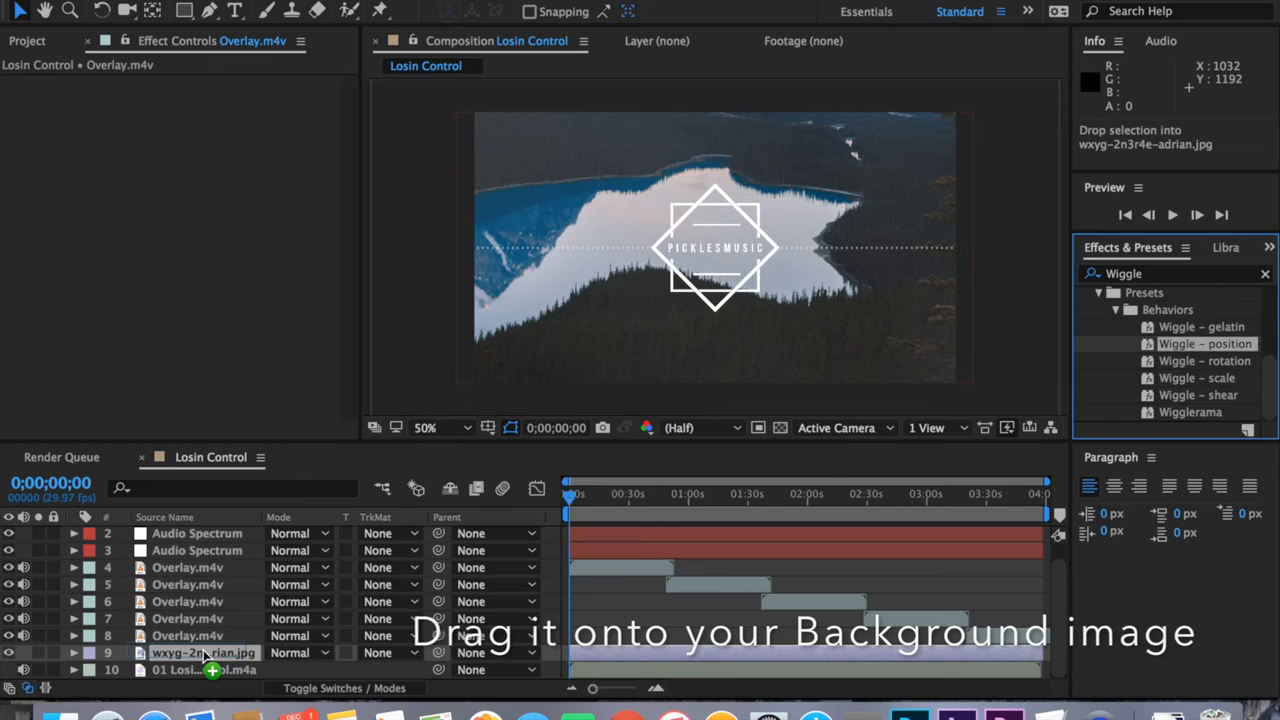
Apply Wiggle - position to the wxyg background image and set its wiggle speed to .3
{"action": "left_click_drag", "start_coordinate": [1204, 344], "coordinate": [204, 652]}
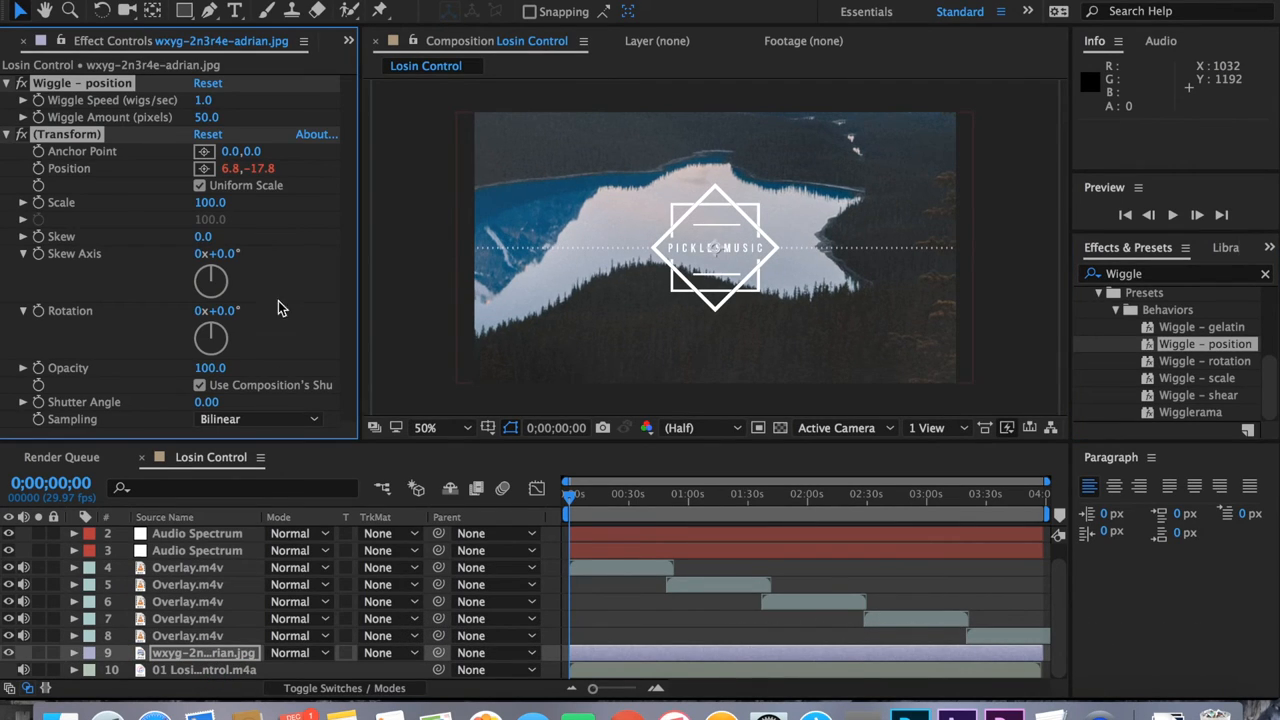
{"action": "left_click", "coordinate": [204, 100]}
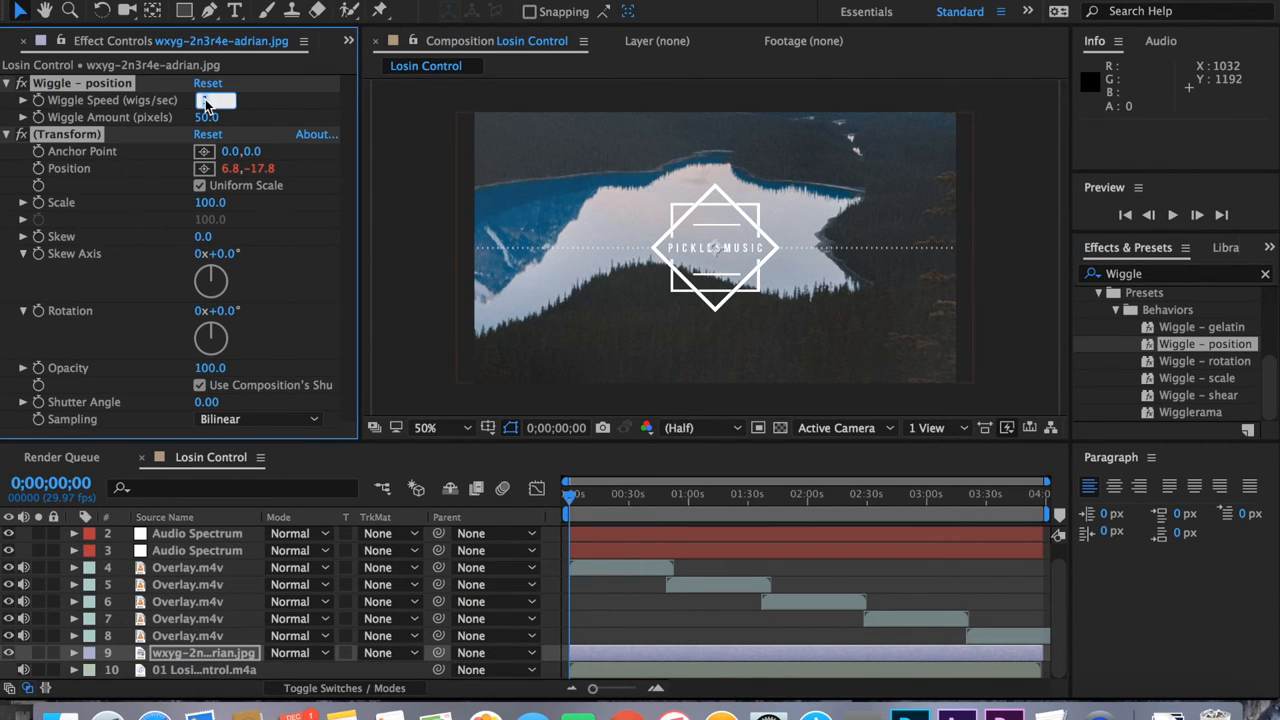
{"action": "type", "text": "1"}
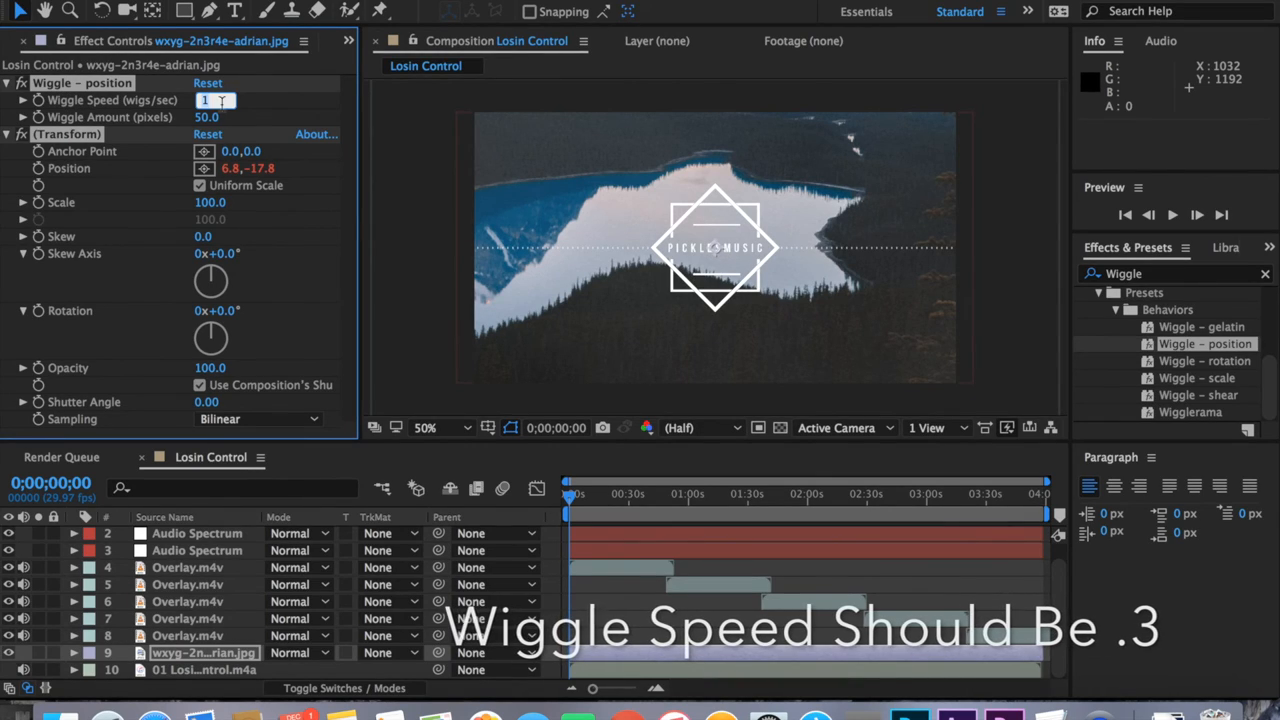
{"action": "type", "text": ".3"}
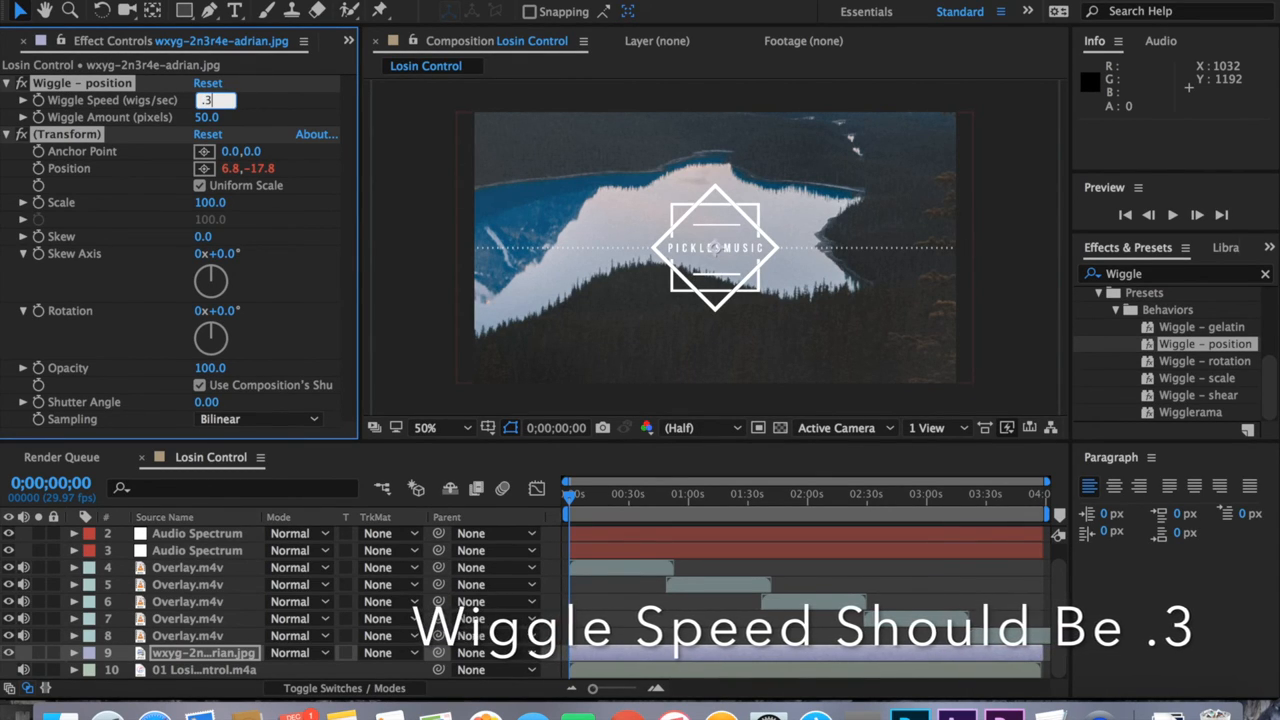